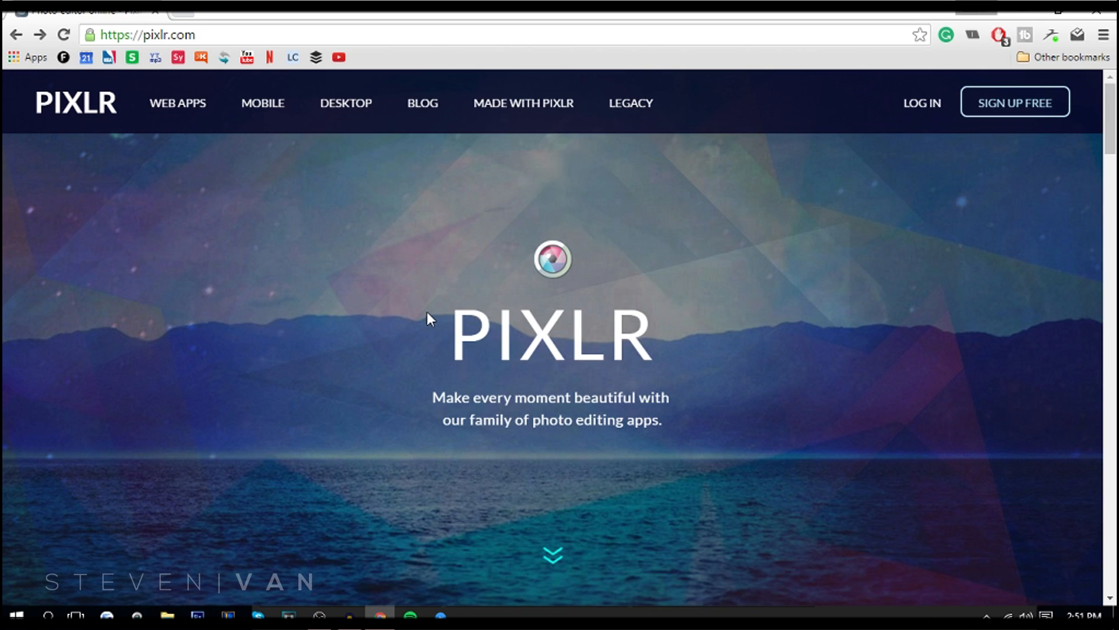
mouse_move(429, 302)
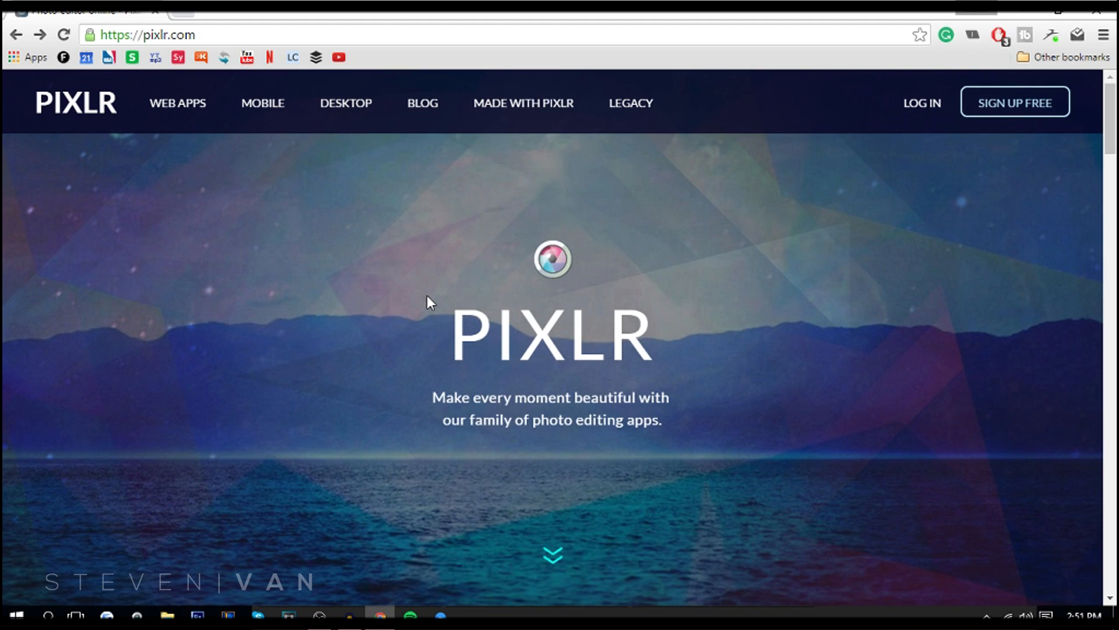
Launch the Pixlr Editor web app from the pixlr.com home page.
scroll("down", 3)
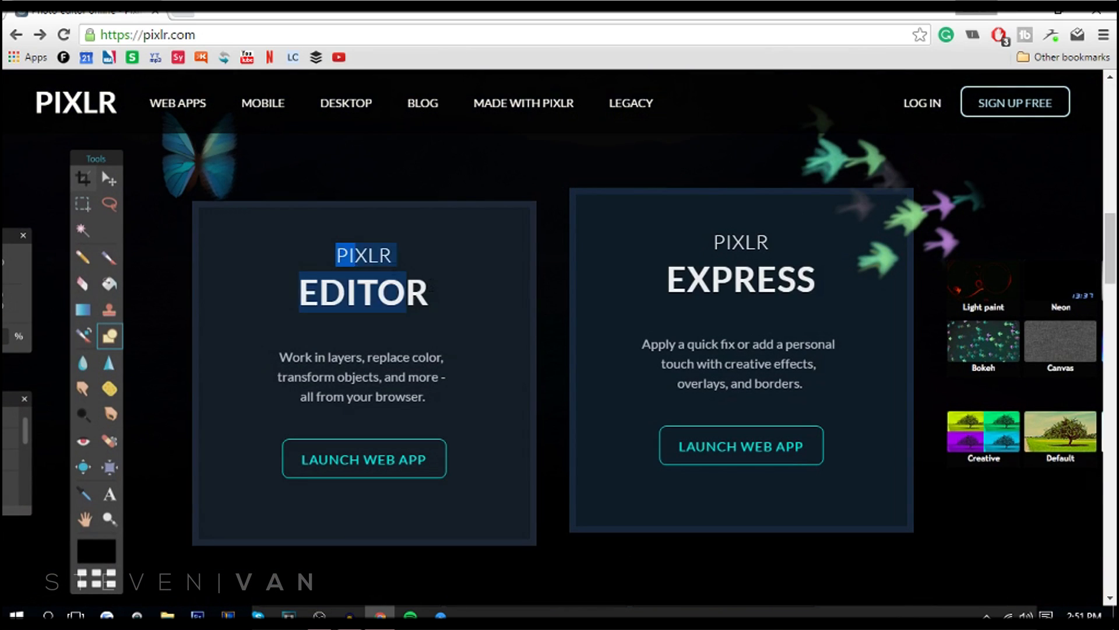
left_click(364, 458)
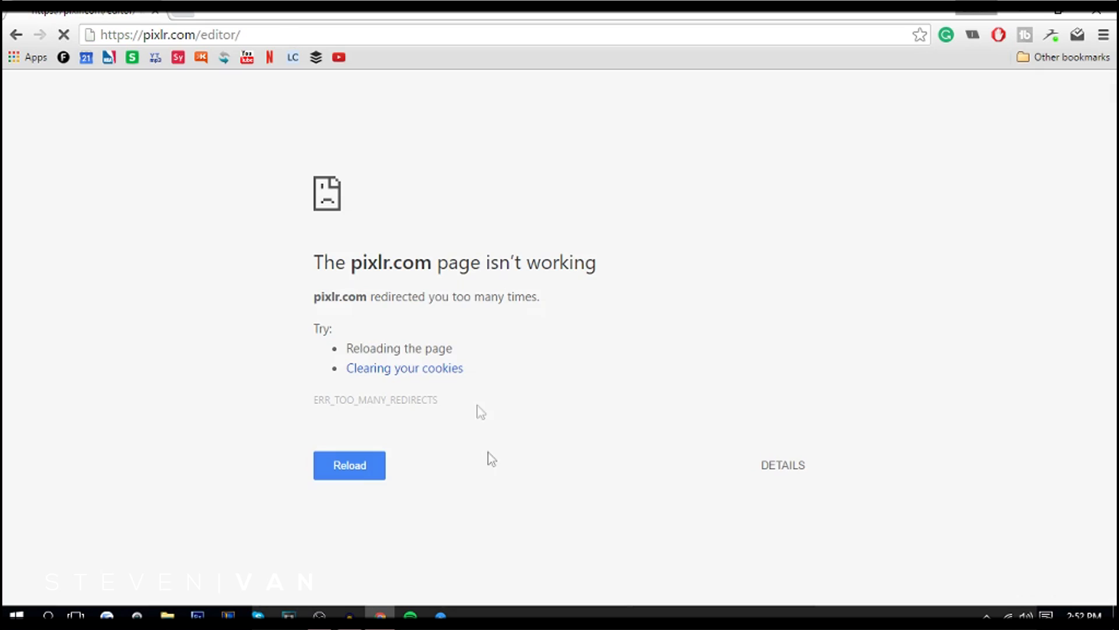
Reload the editor and create a new transparent image 1920 by 1080 pixels.
left_click(349, 466)
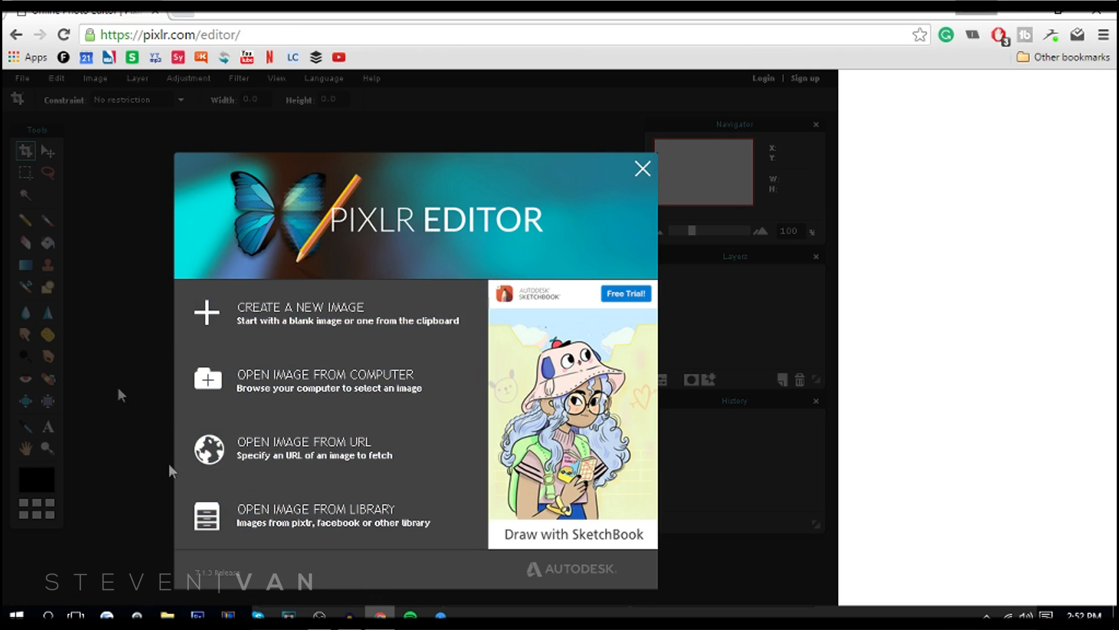
mouse_move(367, 330)
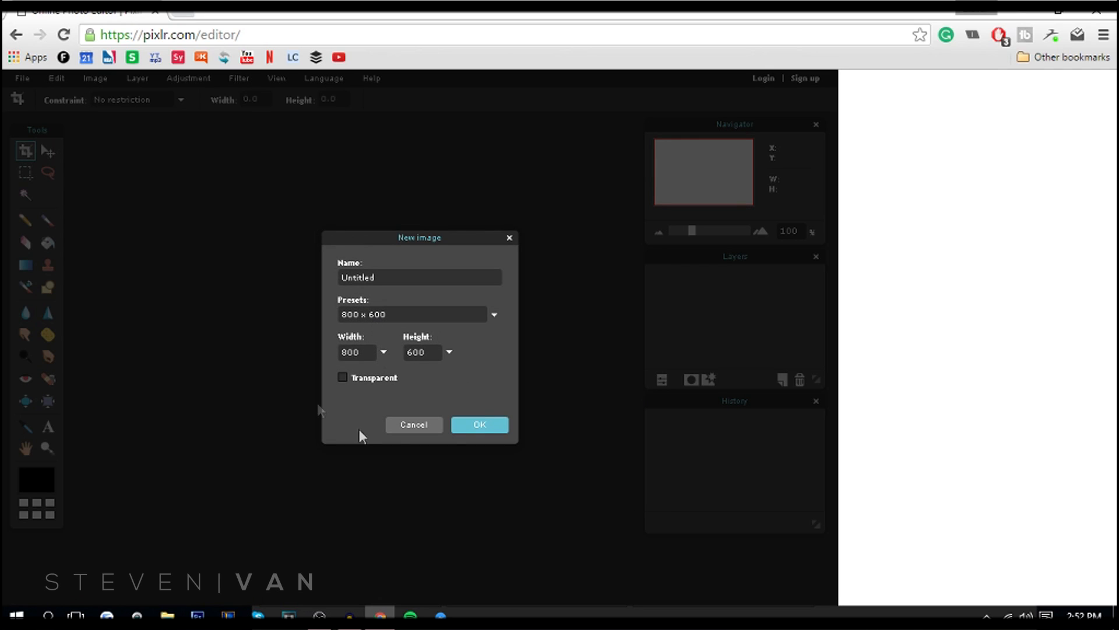
mouse_move(405, 410)
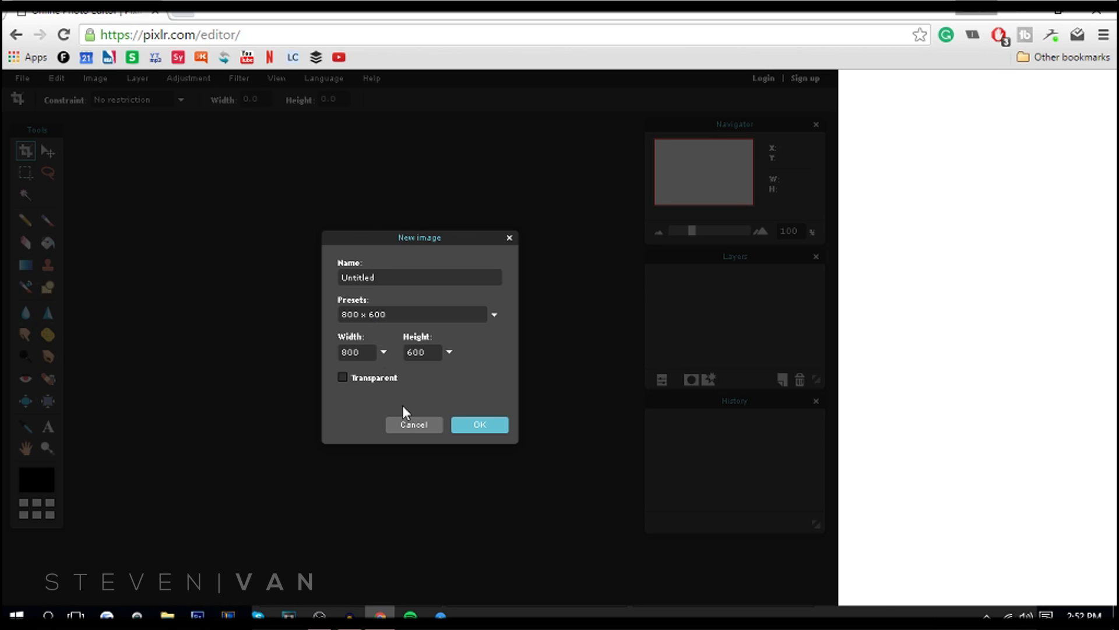
mouse_move(6, 412)
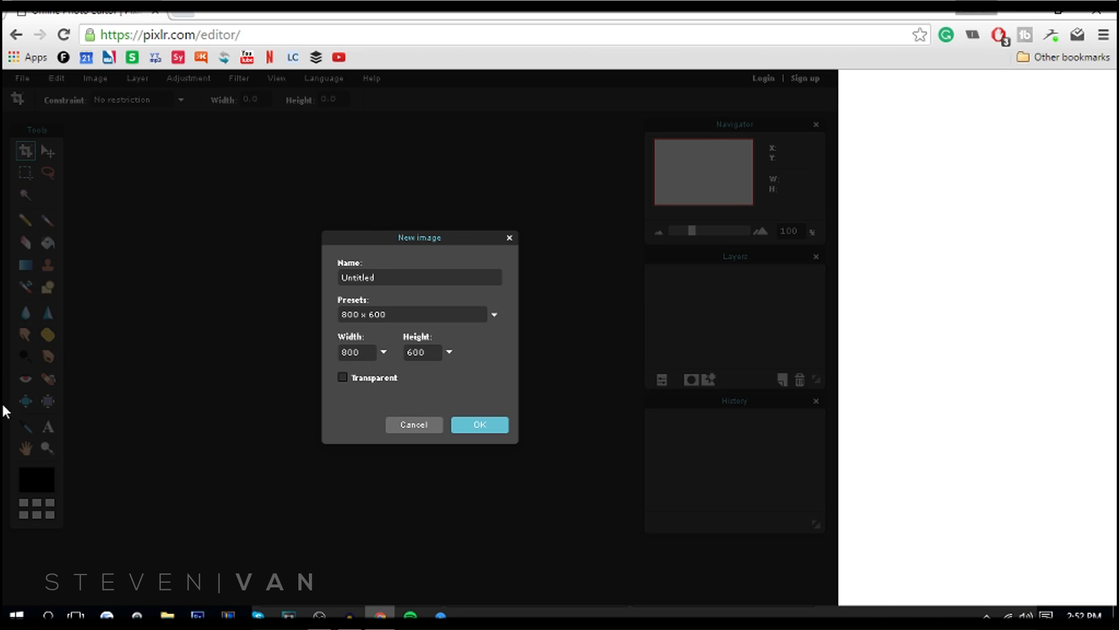
mouse_move(7, 548)
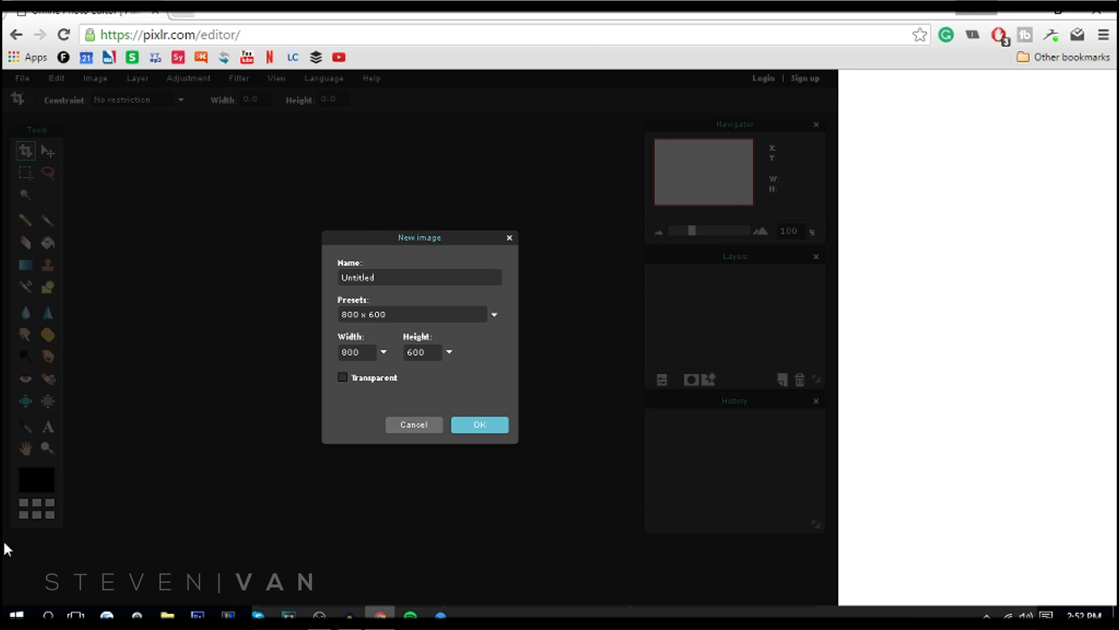
mouse_move(350, 345)
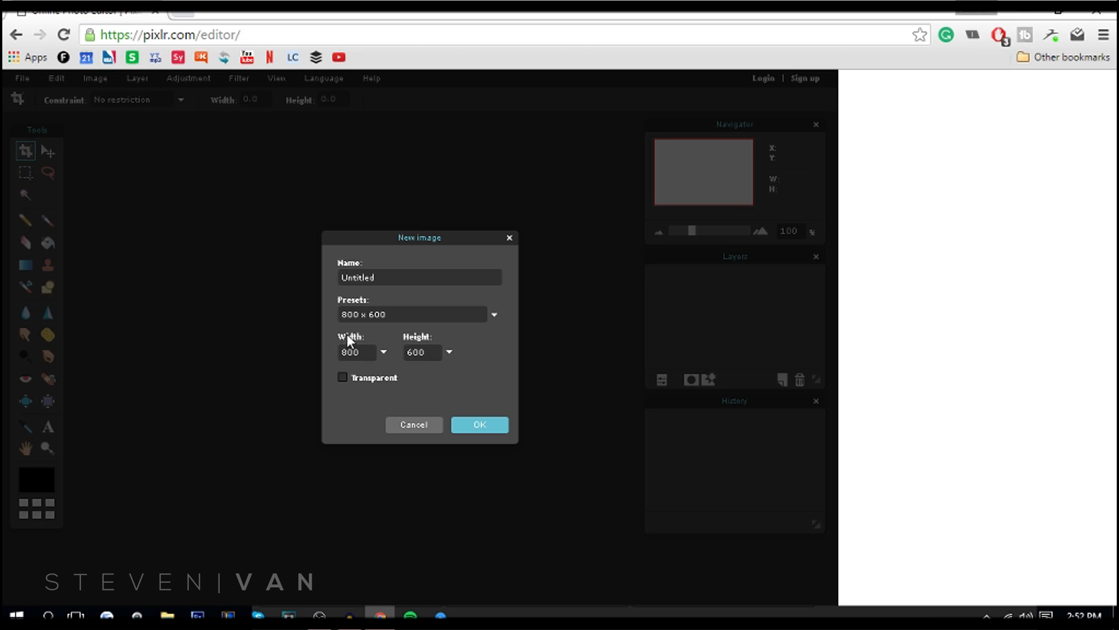
type("1920")
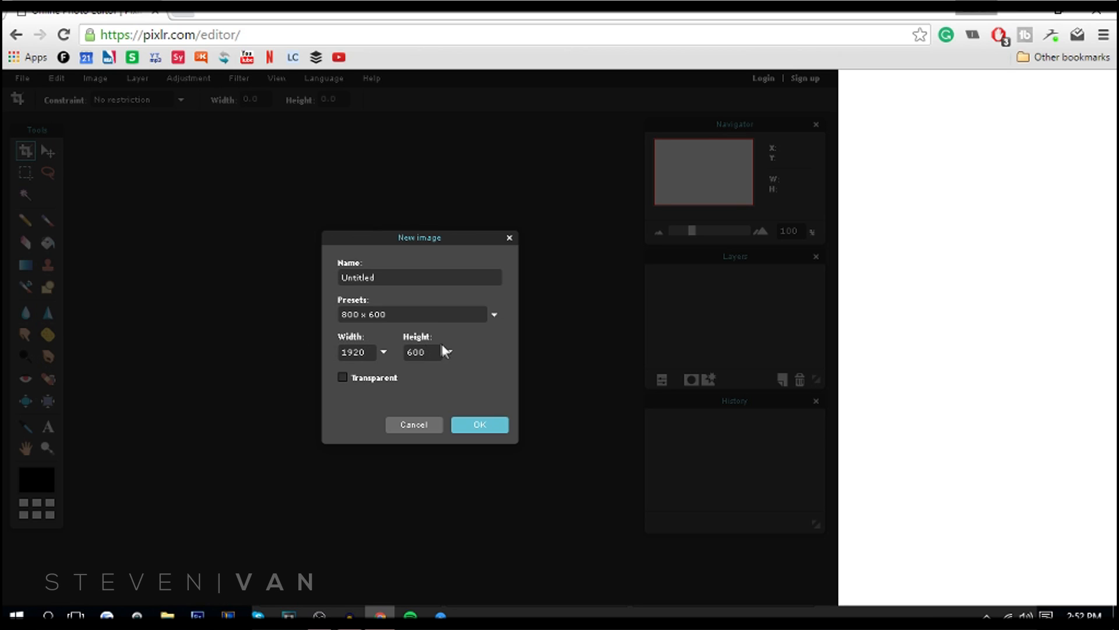
type("1080")
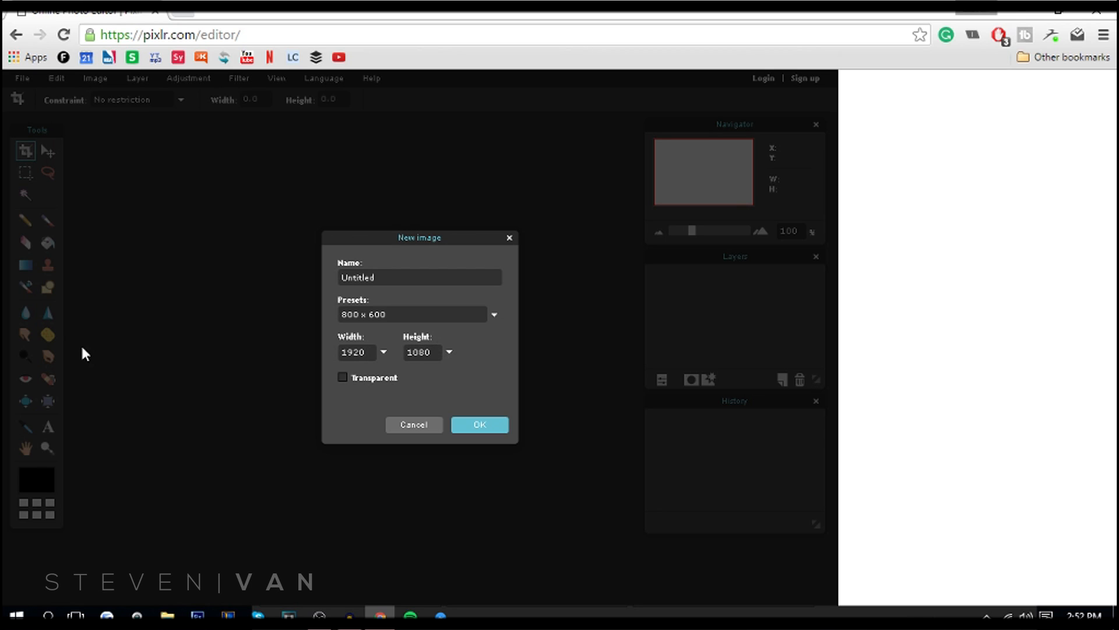
left_click(343, 377)
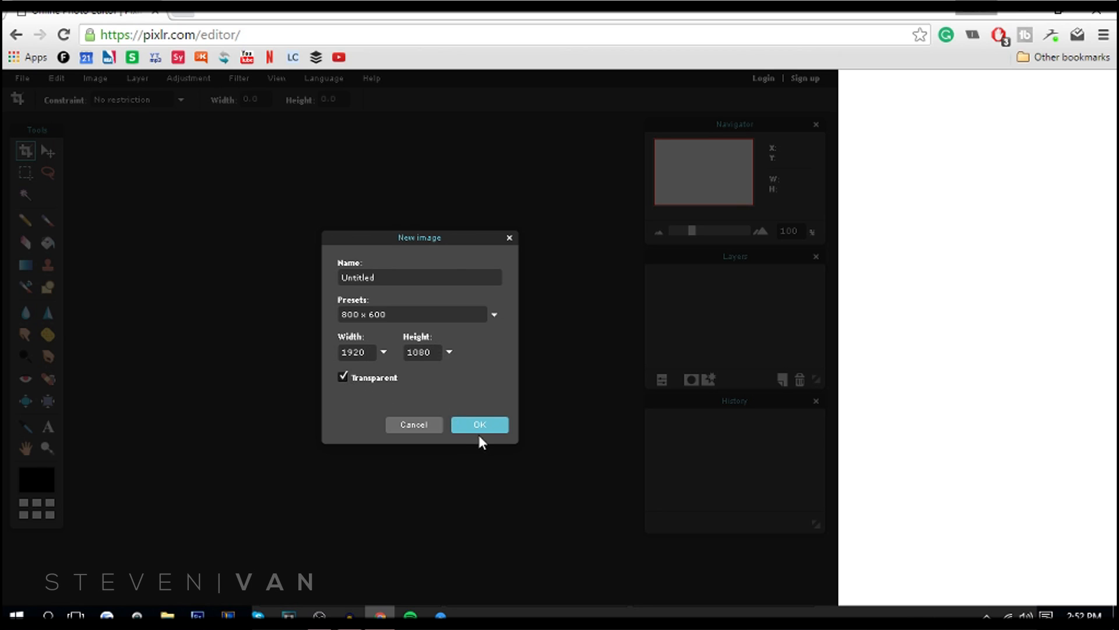
left_click(481, 424)
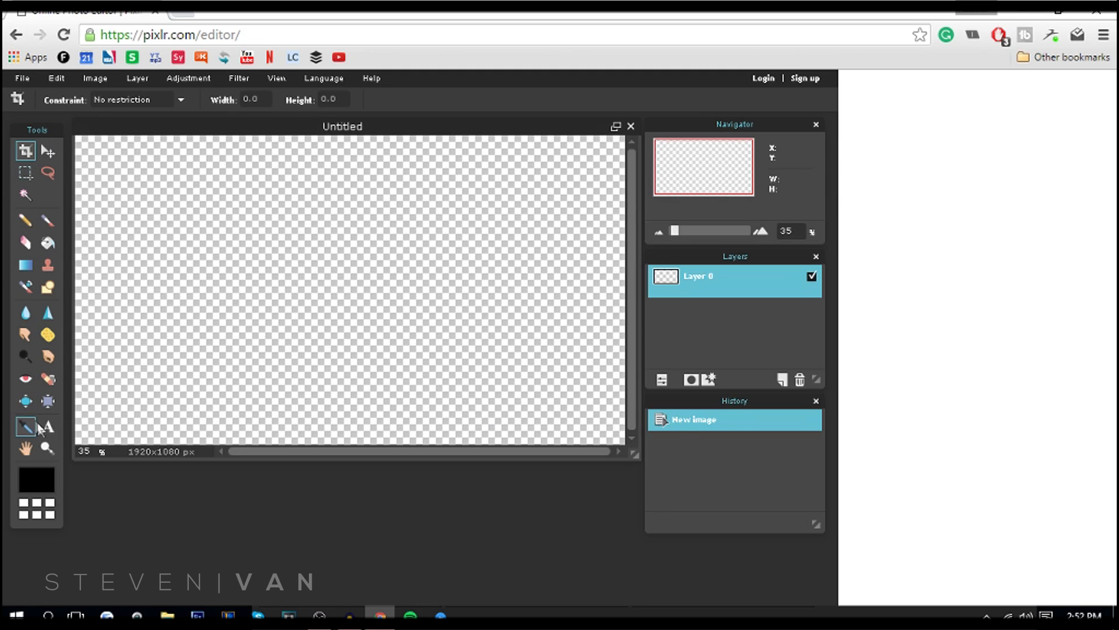
Add a layer mask to the top layer and look at its layer style effects.
type("Ste")
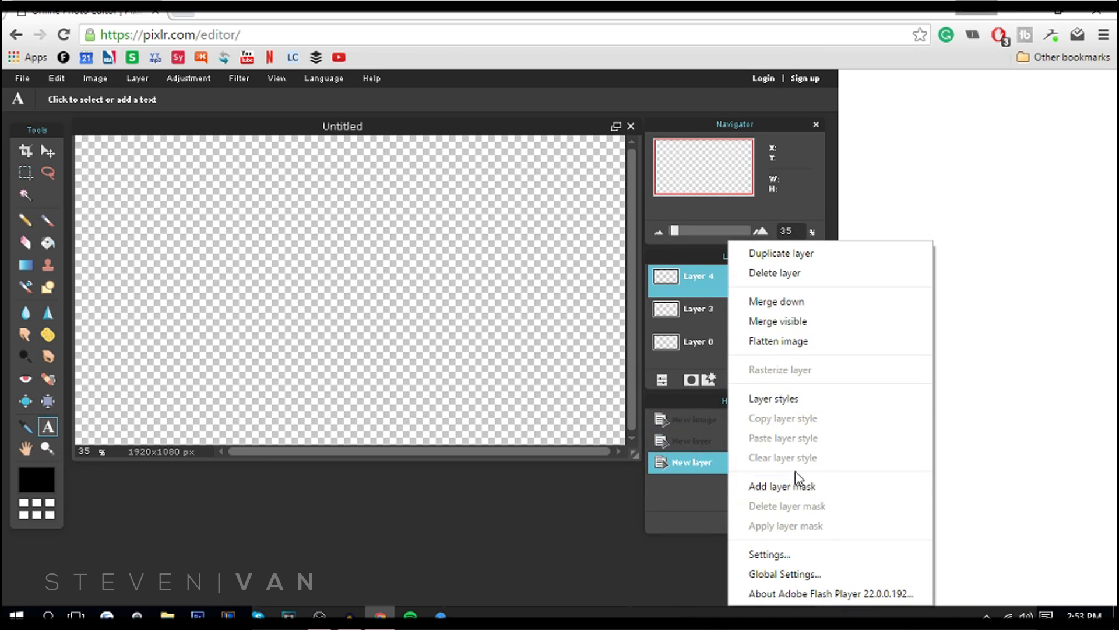
left_click(781, 485)
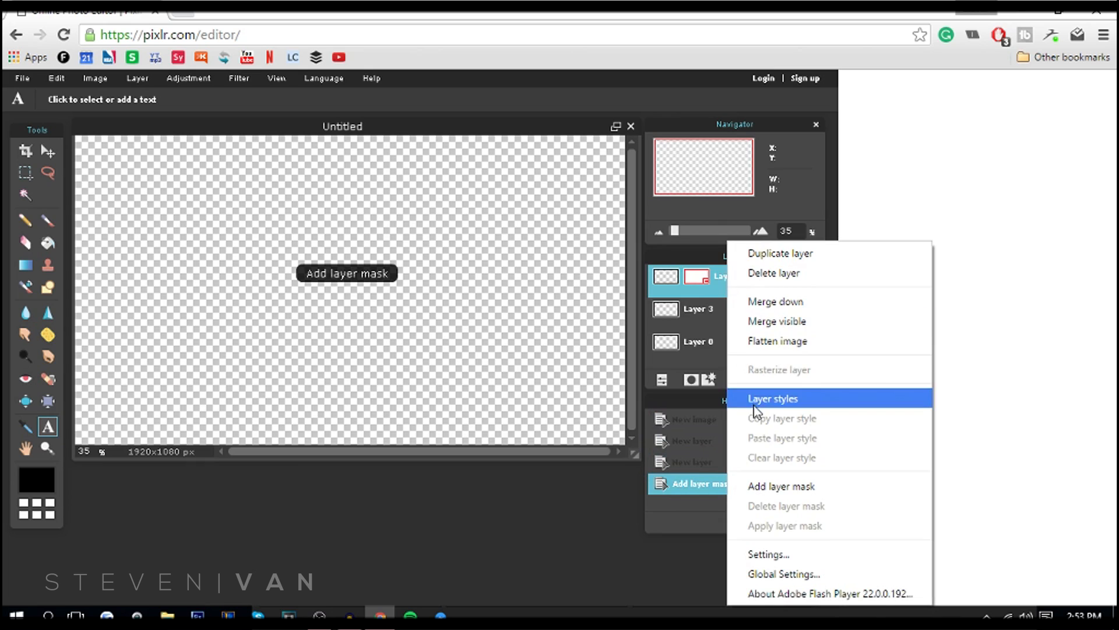
left_click(772, 399)
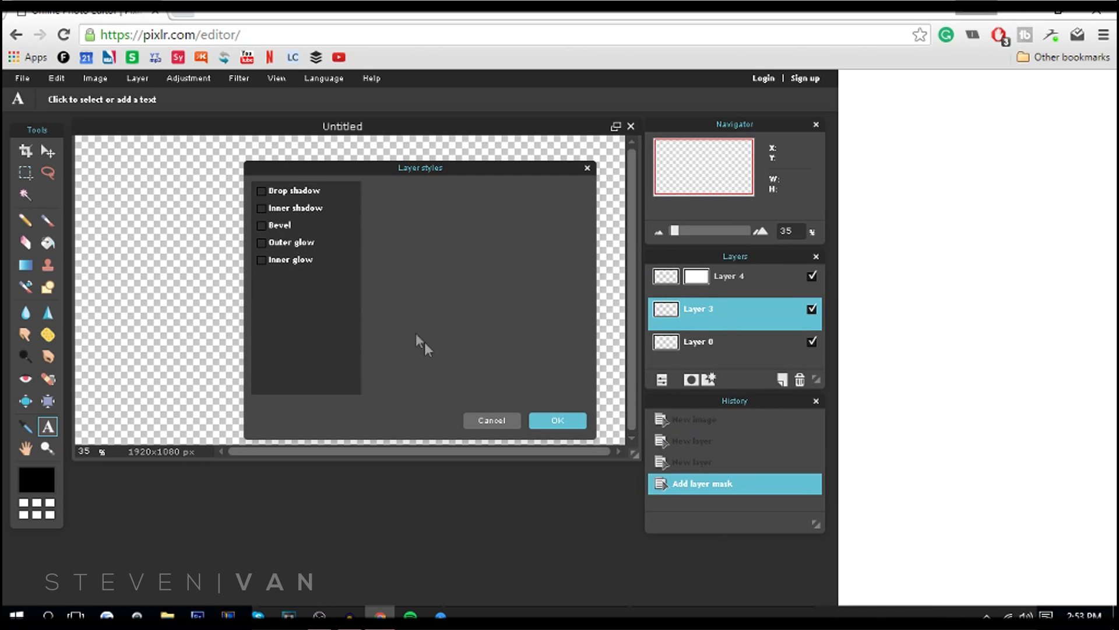
mouse_move(398, 322)
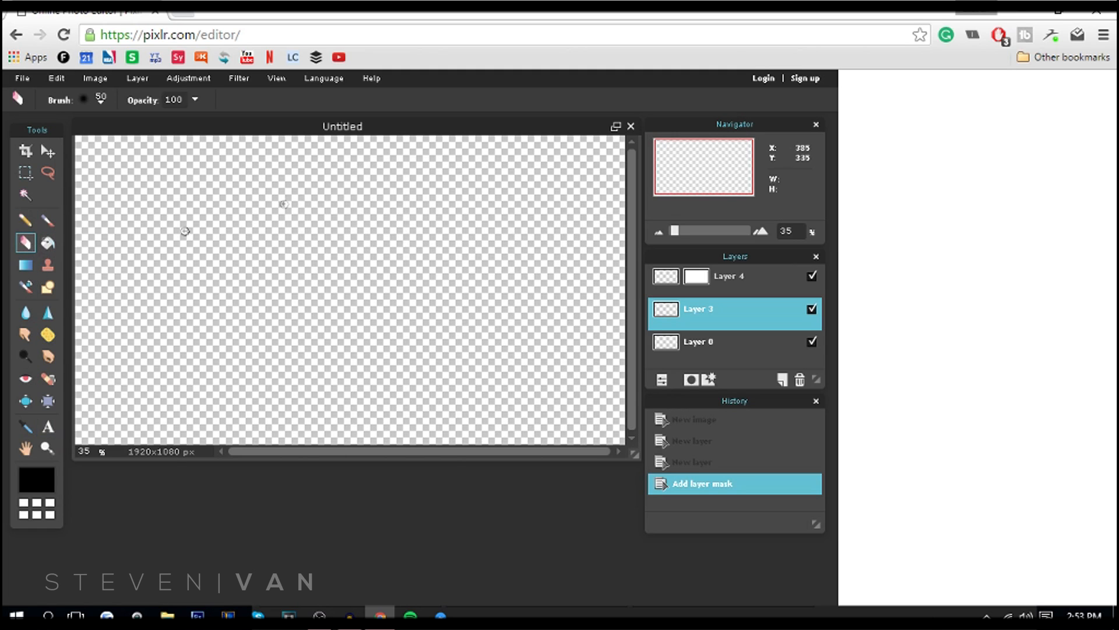
Browse the Layer and Adjustment menus, ending at Hue & Saturation.
left_click(130, 78)
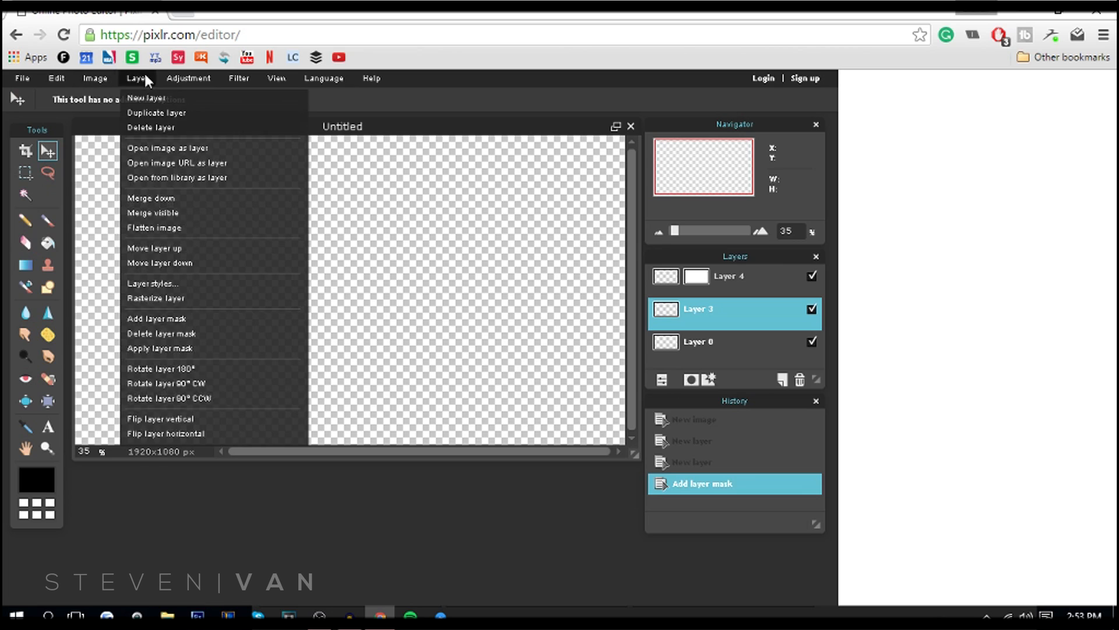
left_click(189, 78)
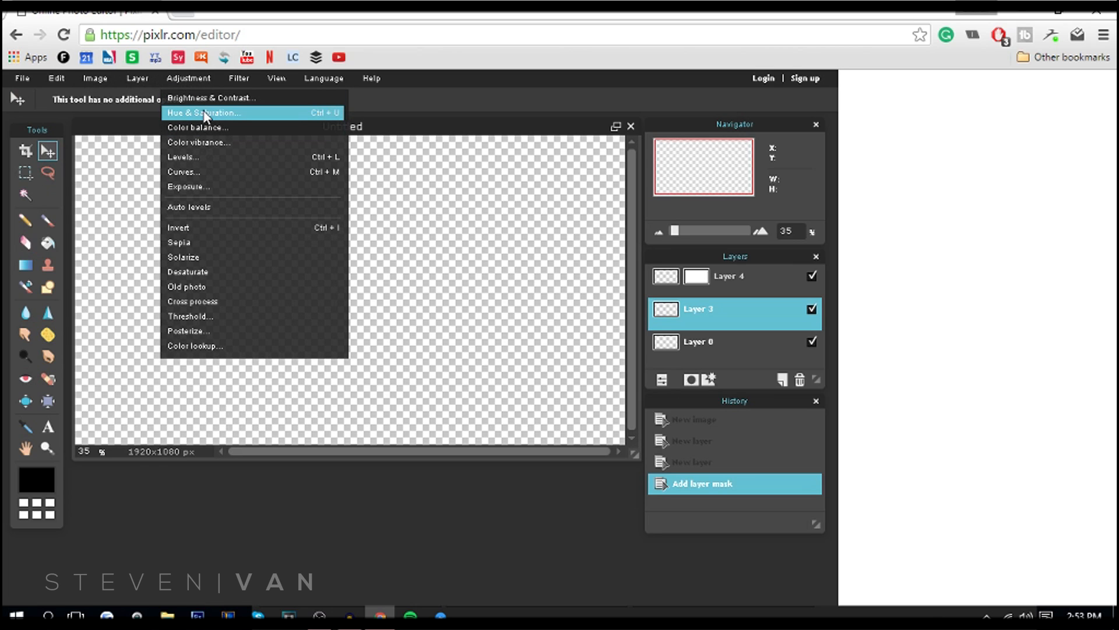
left_click(239, 78)
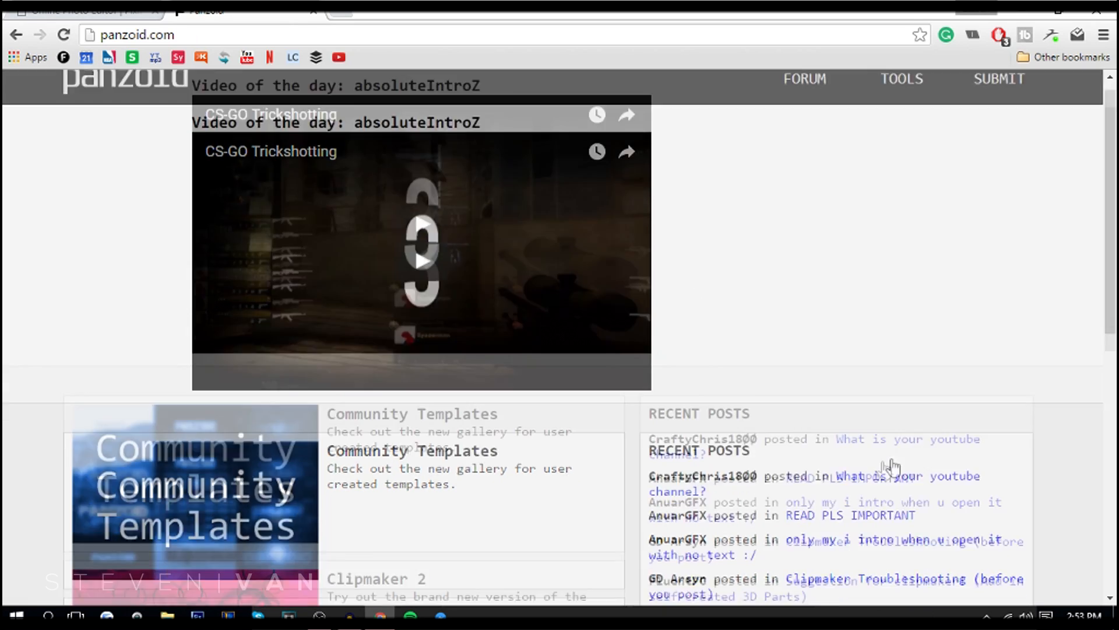
Open Backgrounder 3 from the panzoid.com tool list.
scroll("down", 3)
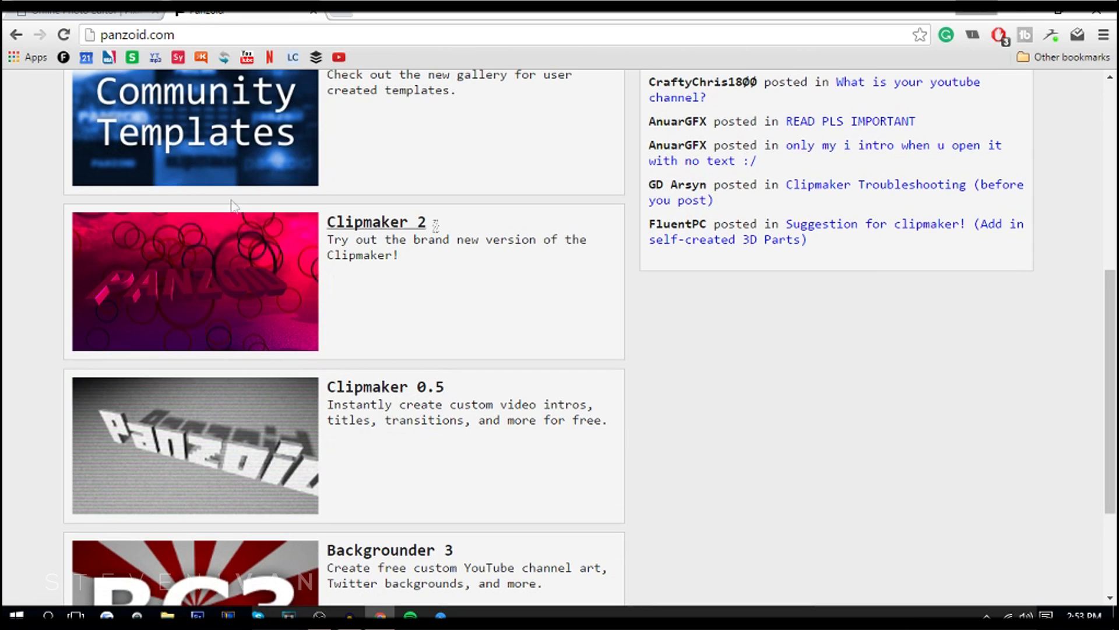
mouse_move(527, 301)
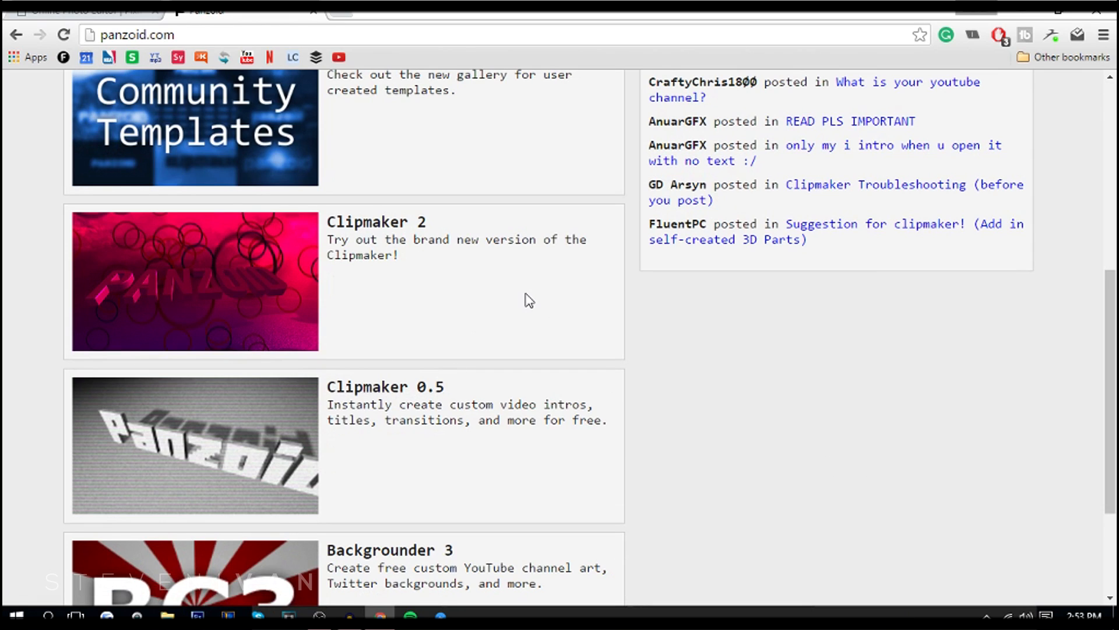
mouse_move(520, 300)
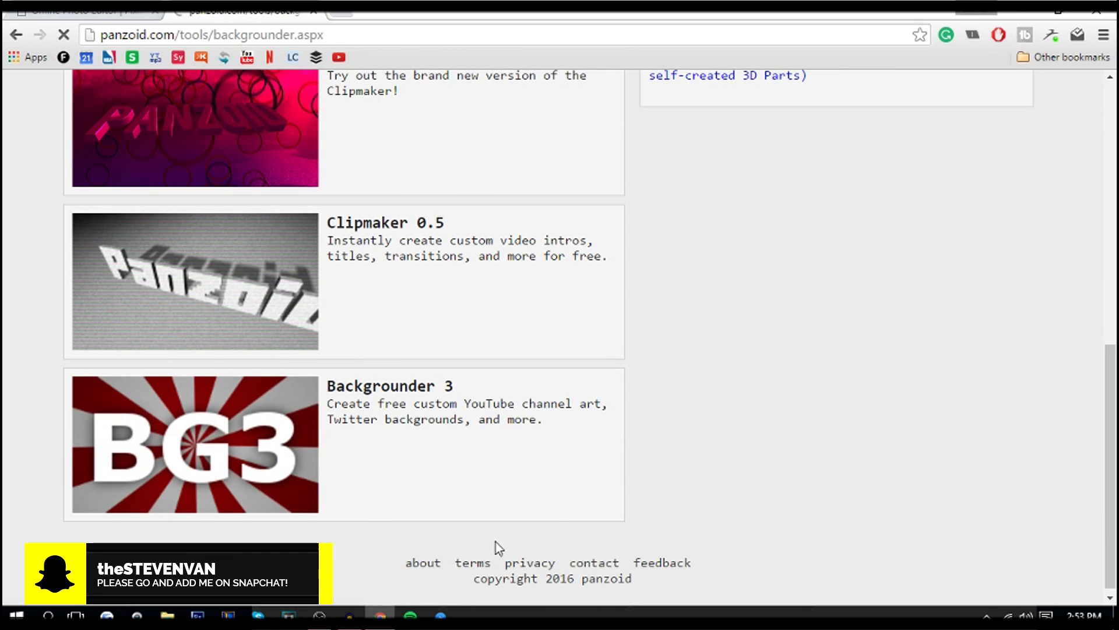
left_click(194, 444)
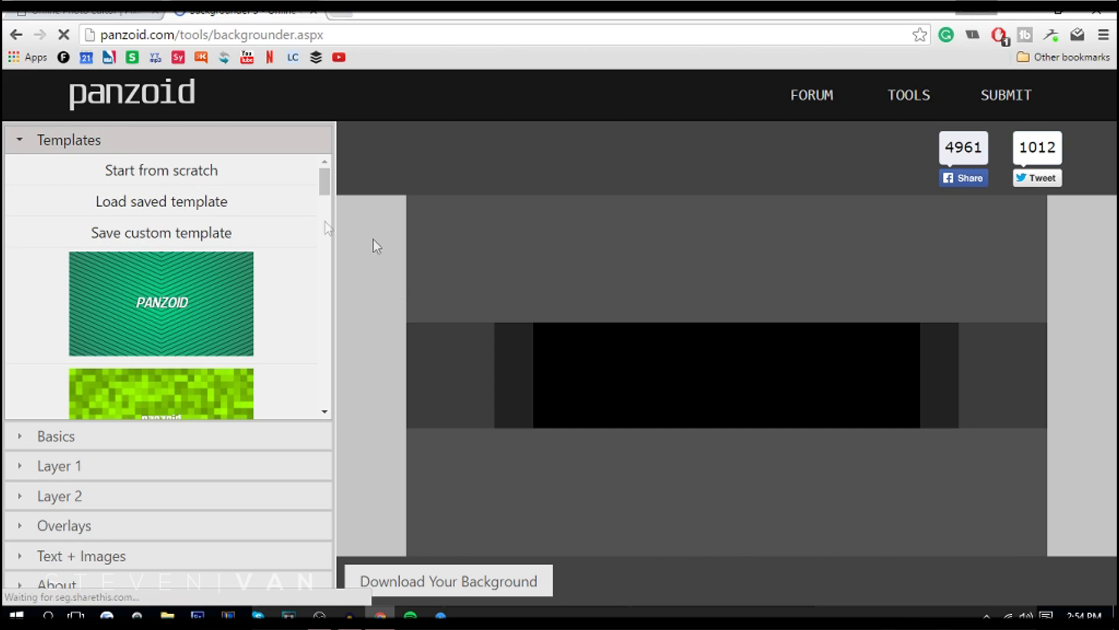
mouse_move(493, 395)
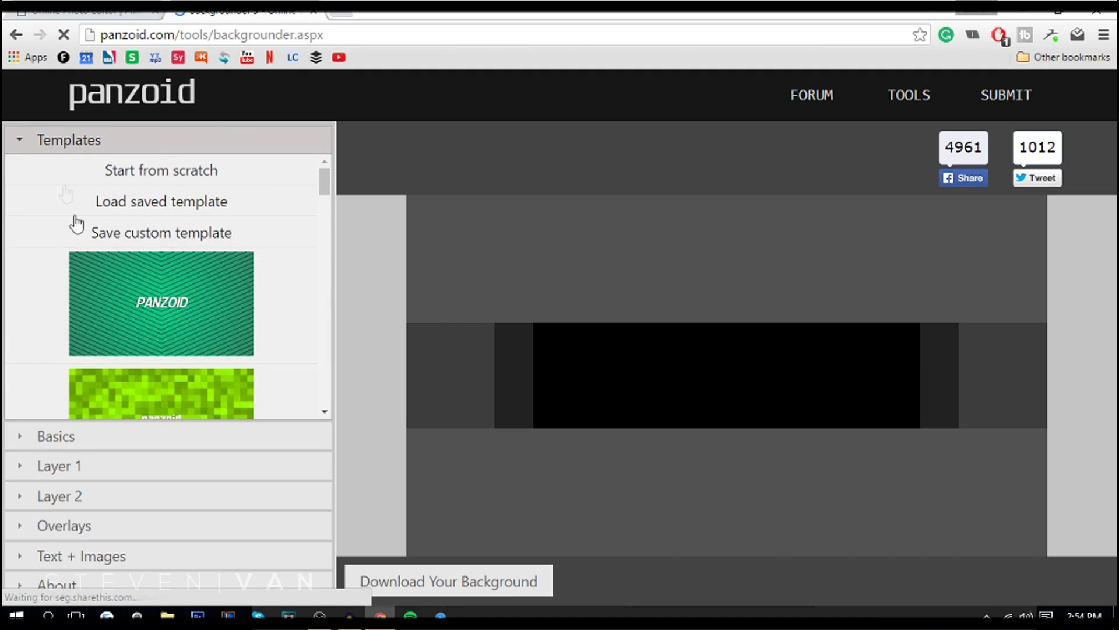
Preview the canvas as YouTube Channel Avatar, then settle on YouTube Thumbnail as the type.
scroll("down", 3)
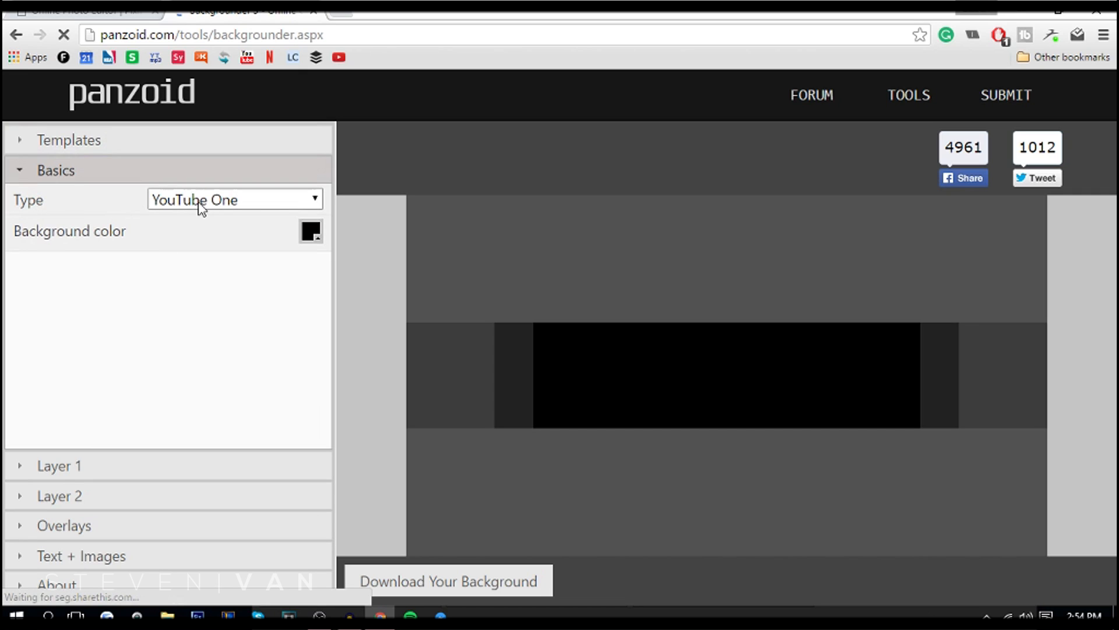
left_click(233, 200)
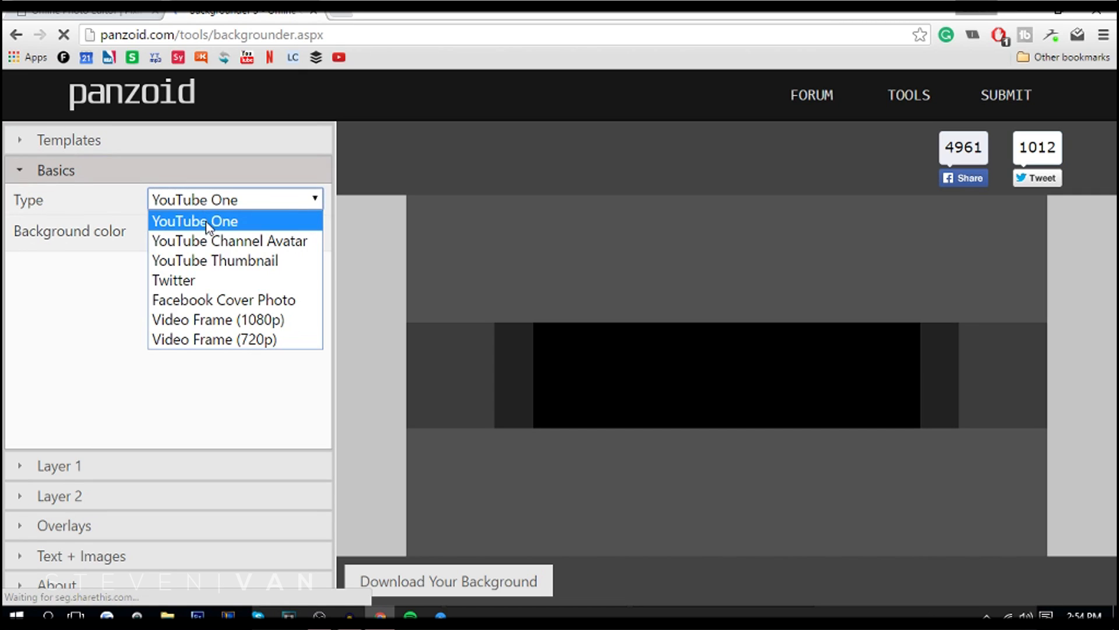
left_click(228, 240)
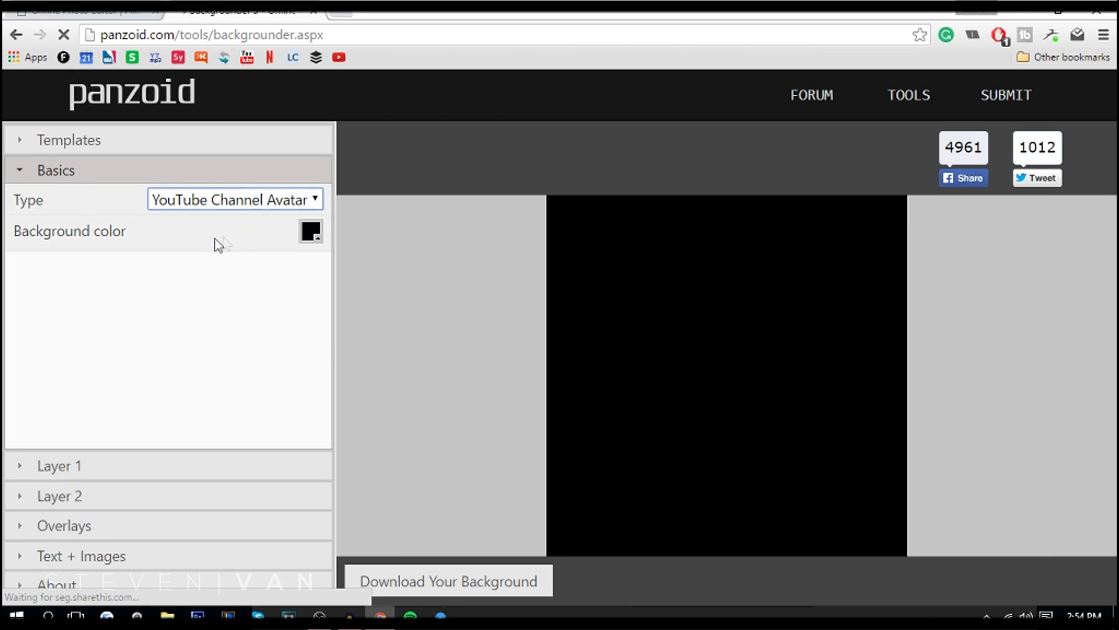
left_click(234, 200)
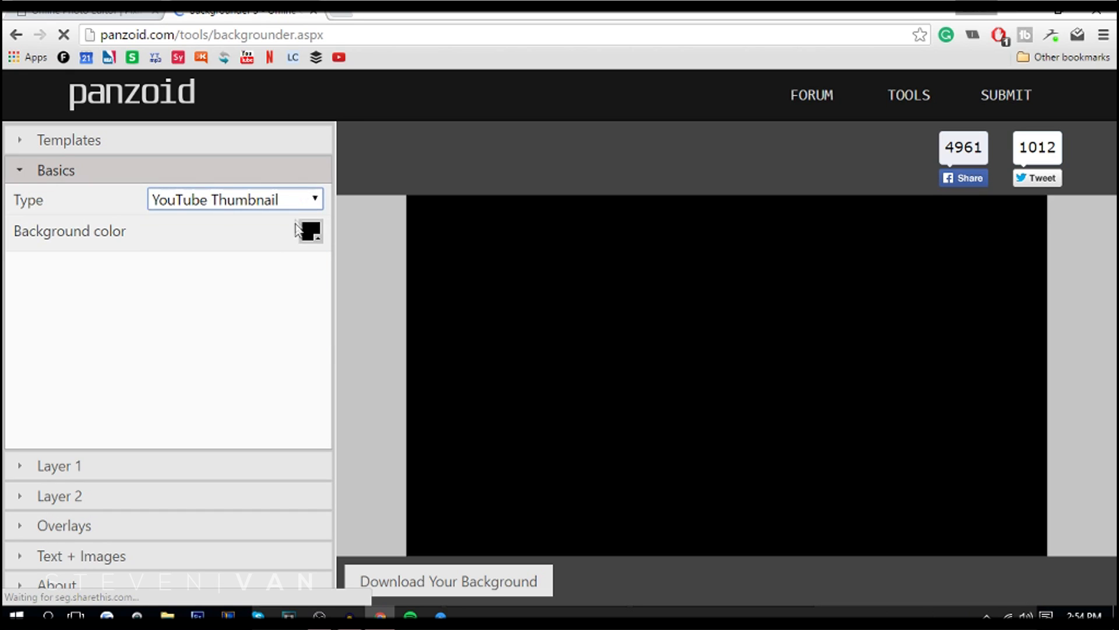
left_click(233, 198)
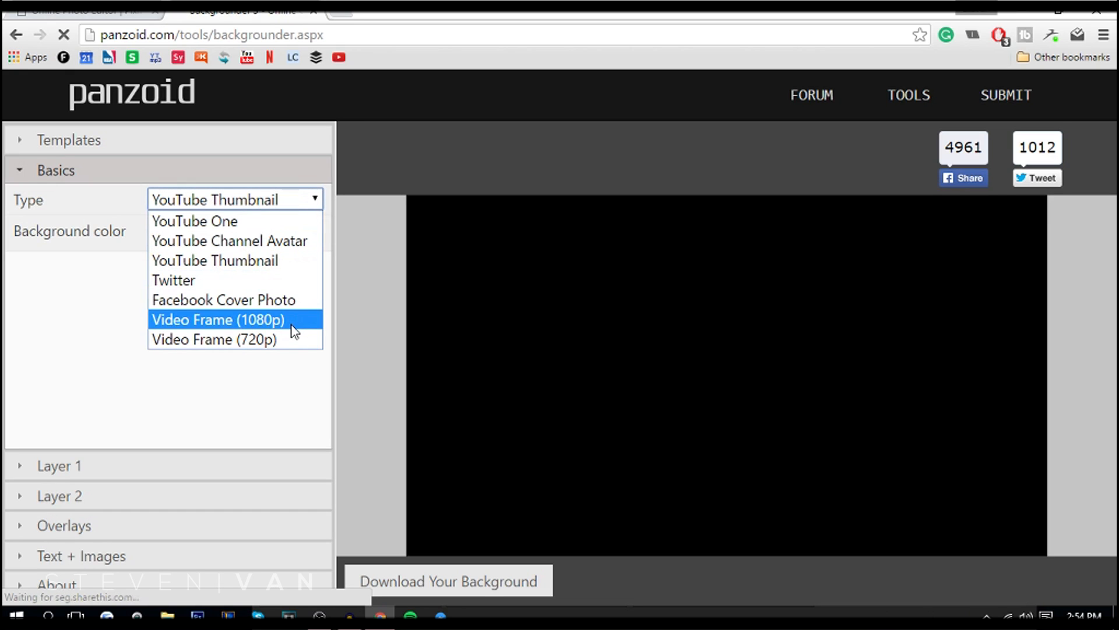
mouse_move(271, 294)
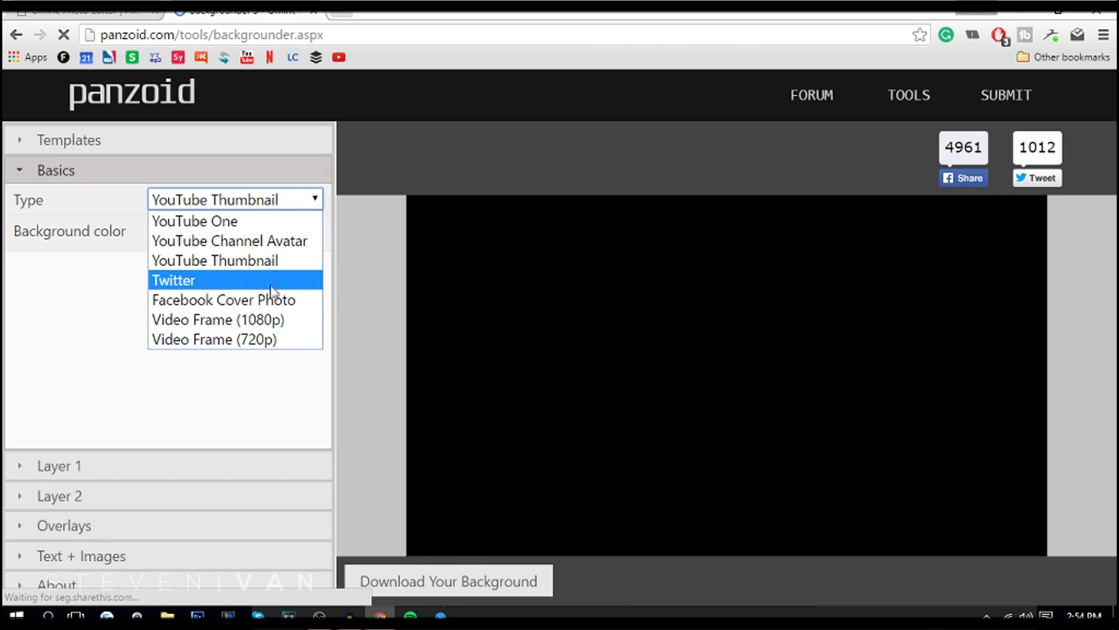
left_click(214, 260)
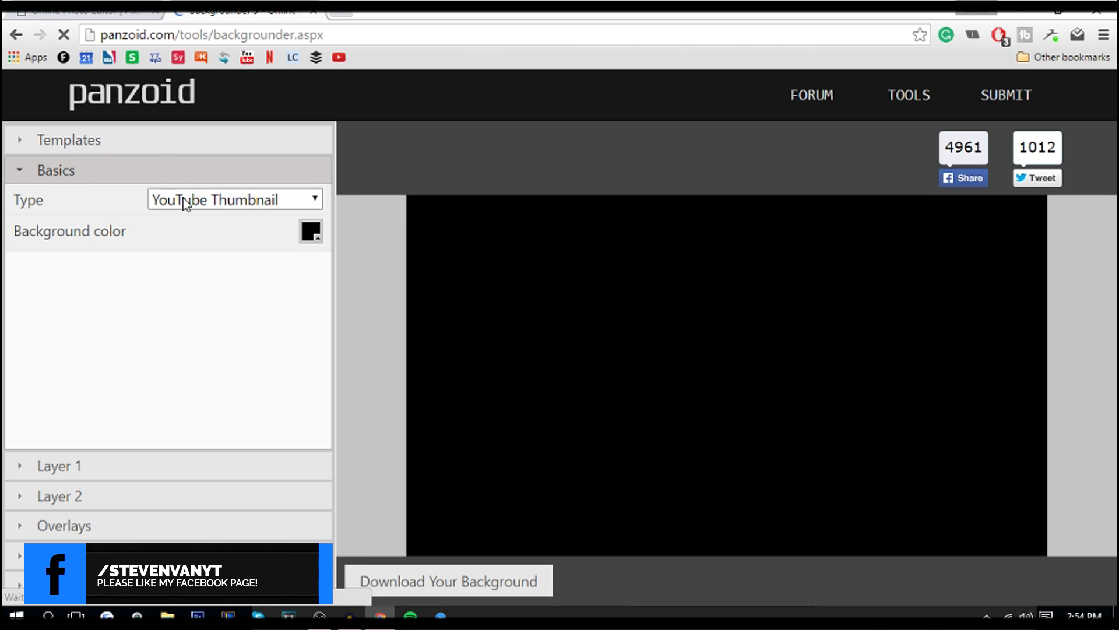
Switch the canvas type to YouTube One and browse the image, overlay and text settings.
left_click(234, 199)
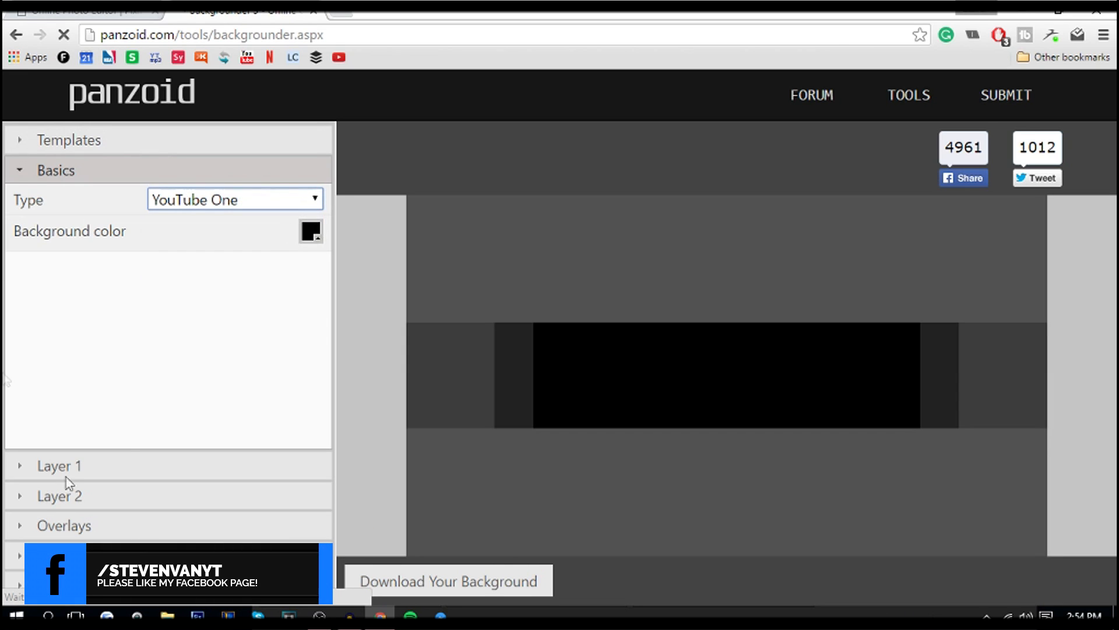
left_click(59, 465)
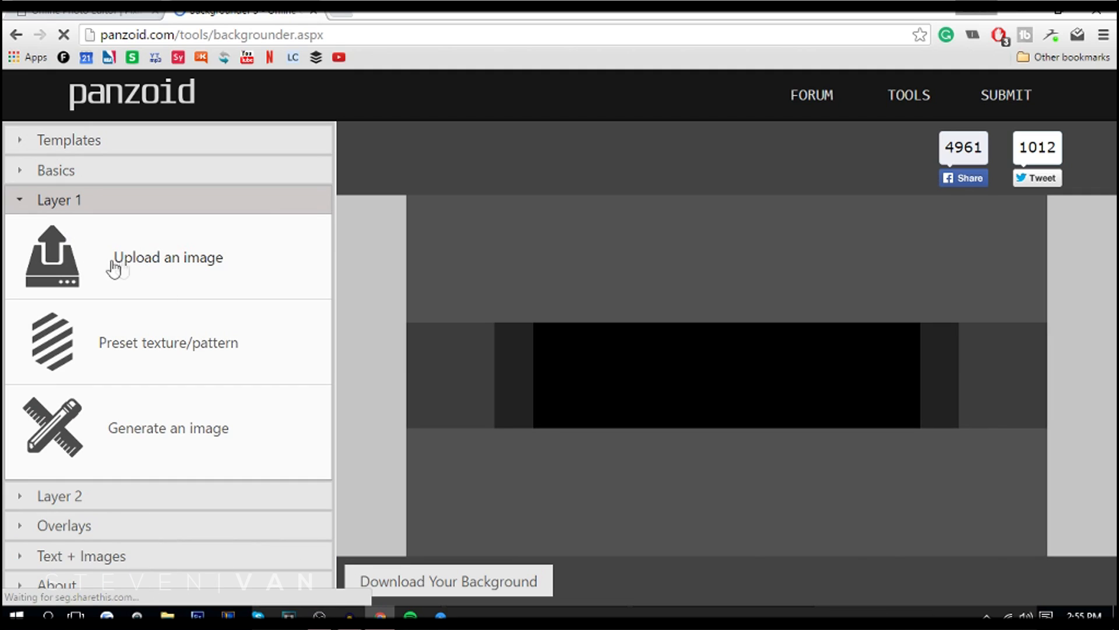
left_click(63, 259)
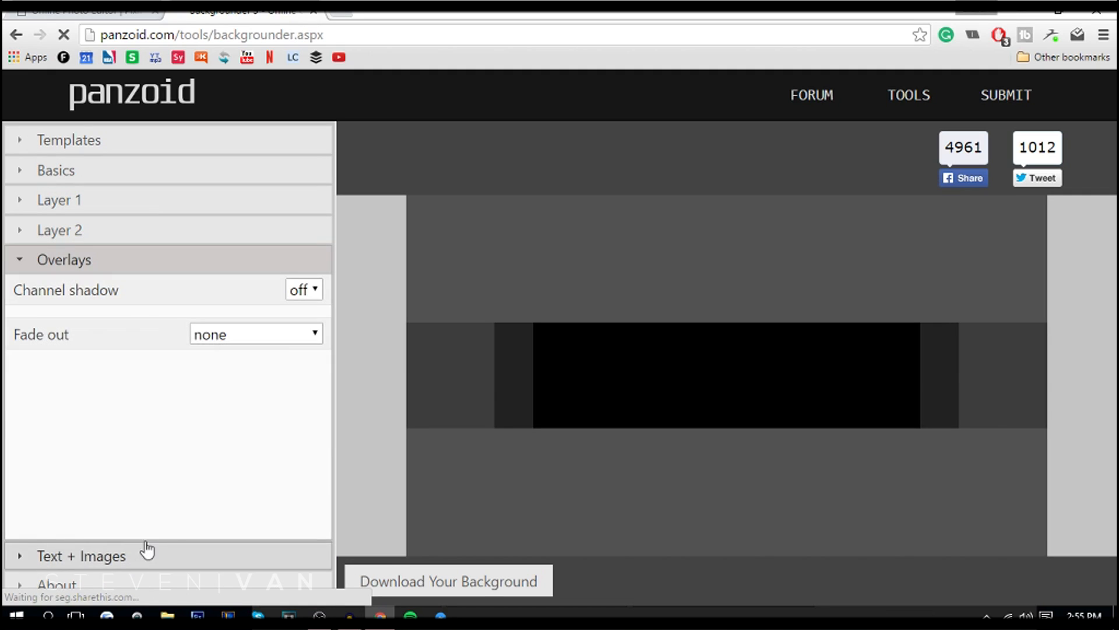
left_click(82, 554)
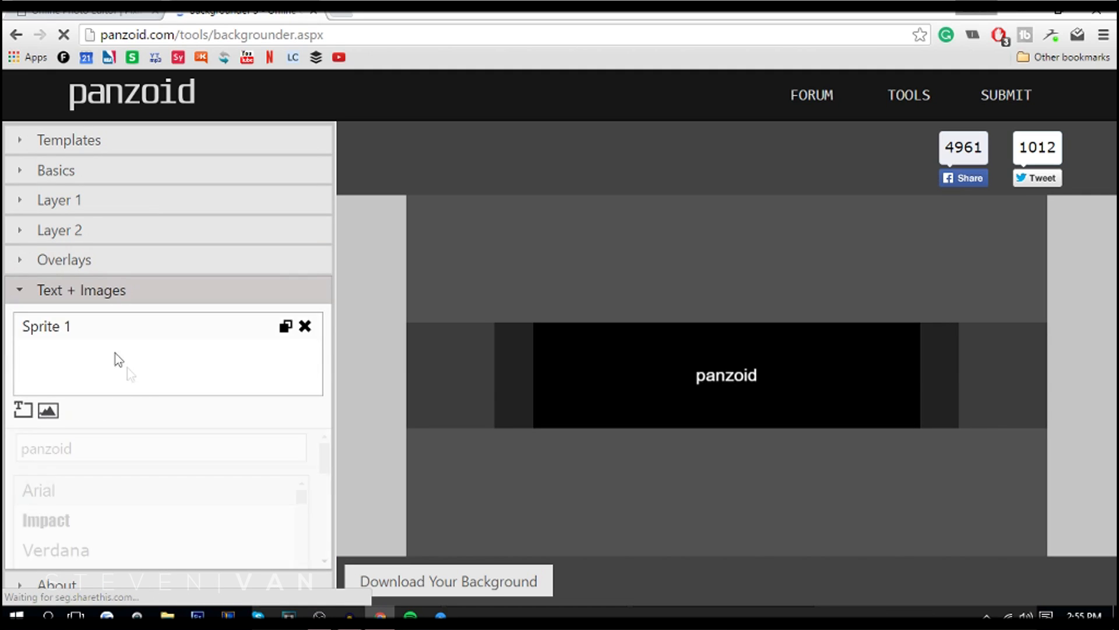
Replace the sprite text with BANNER and raise its font size to about 82.
left_click(161, 448)
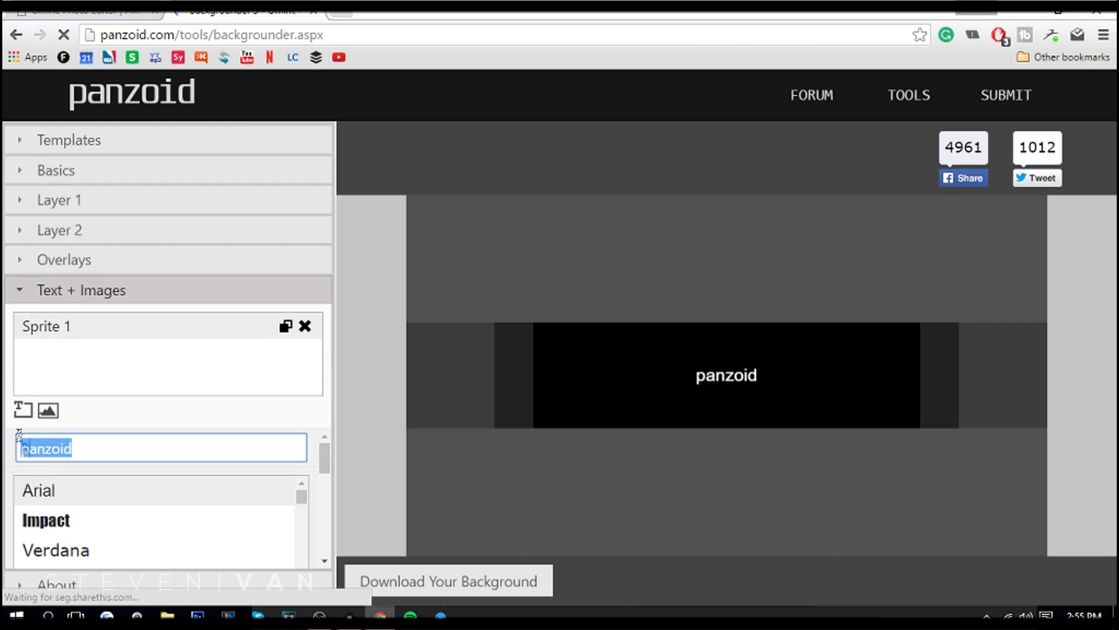
type("BANNER")
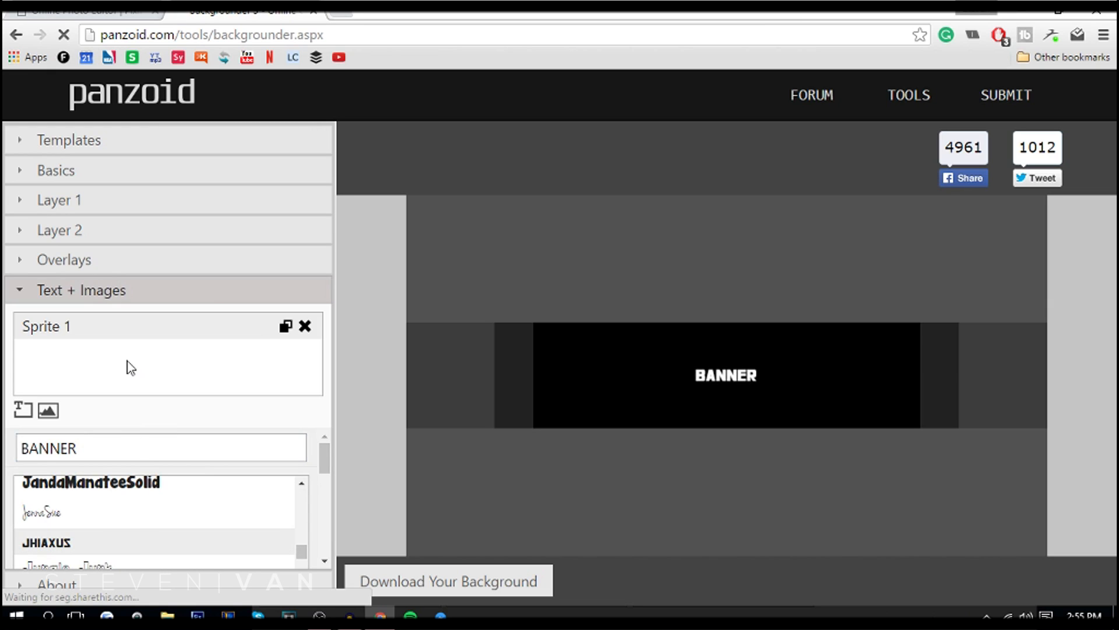
scroll("down", 3)
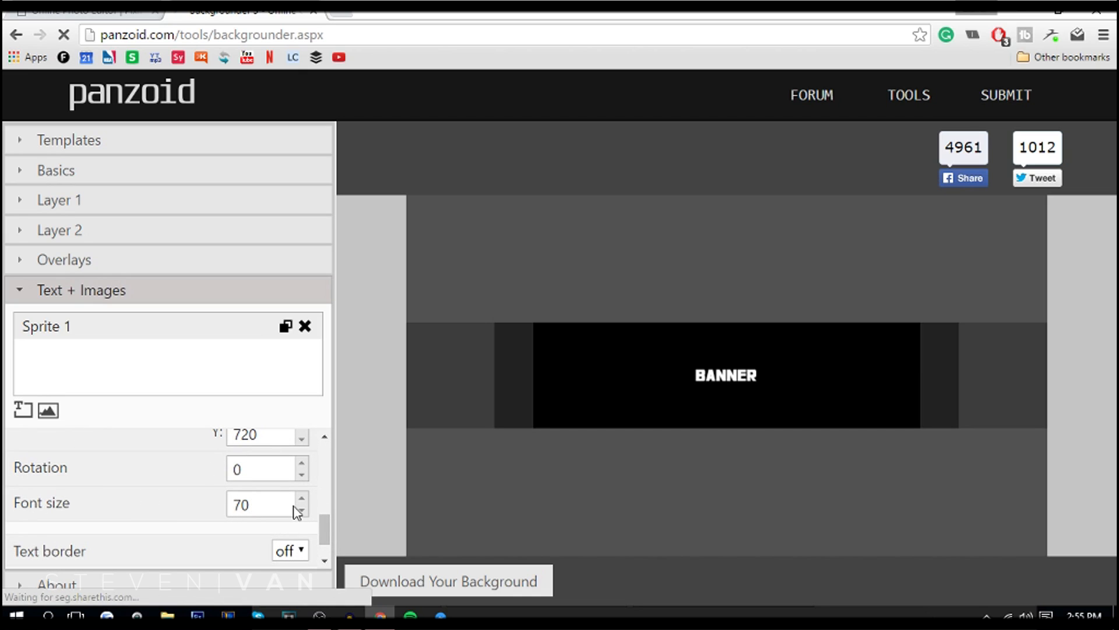
left_click(301, 499)
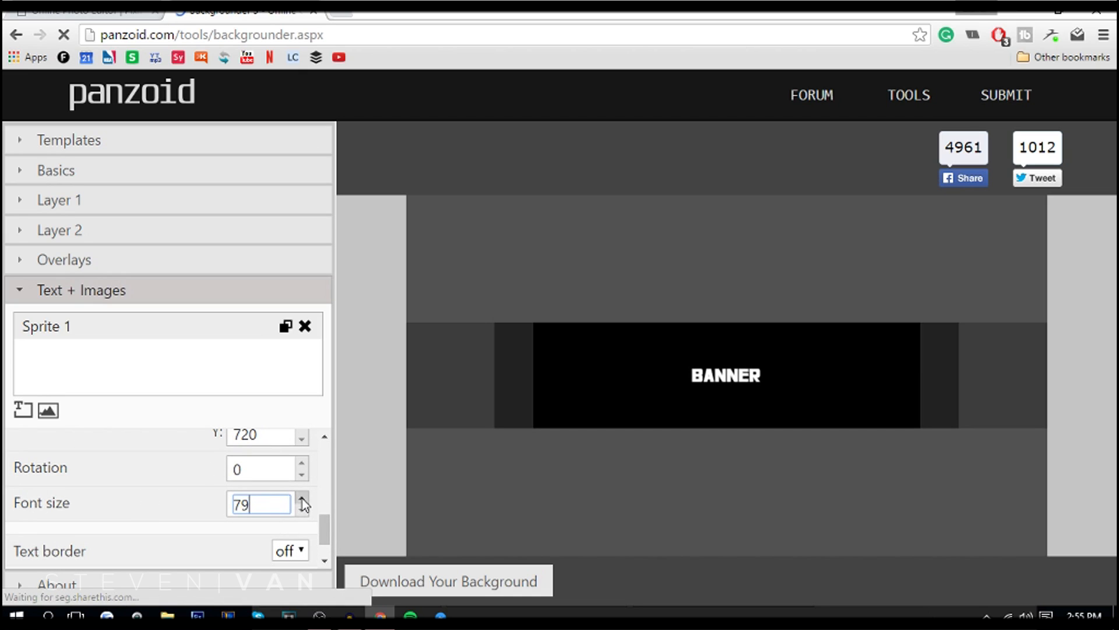
left_click(301, 499)
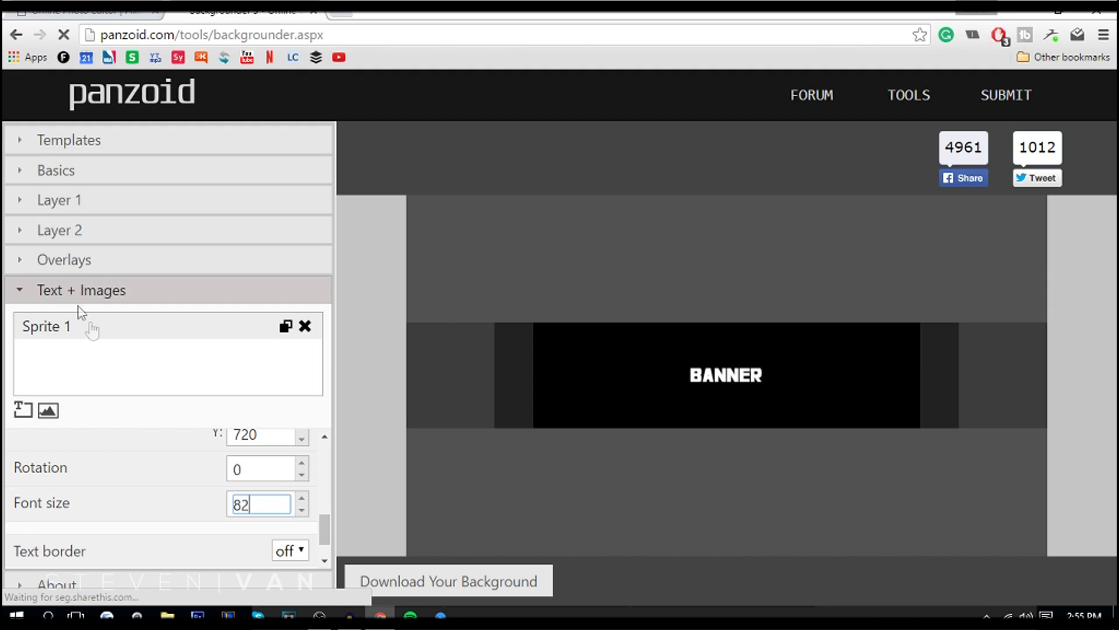
left_click(63, 260)
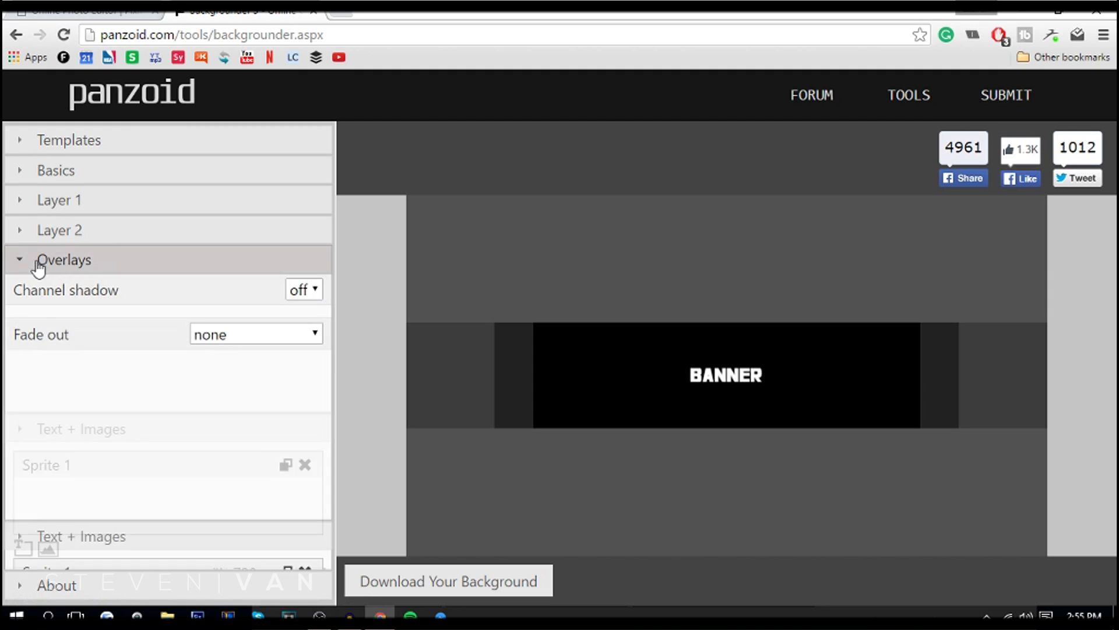
Load the purple PANZOID template from the template gallery.
left_click(56, 170)
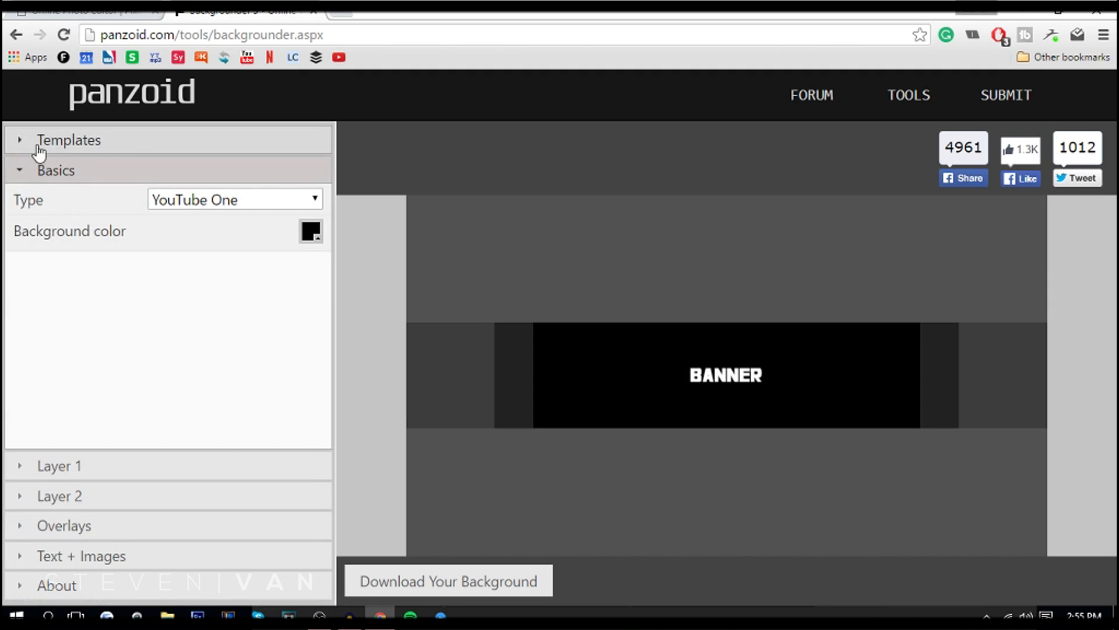
left_click(68, 140)
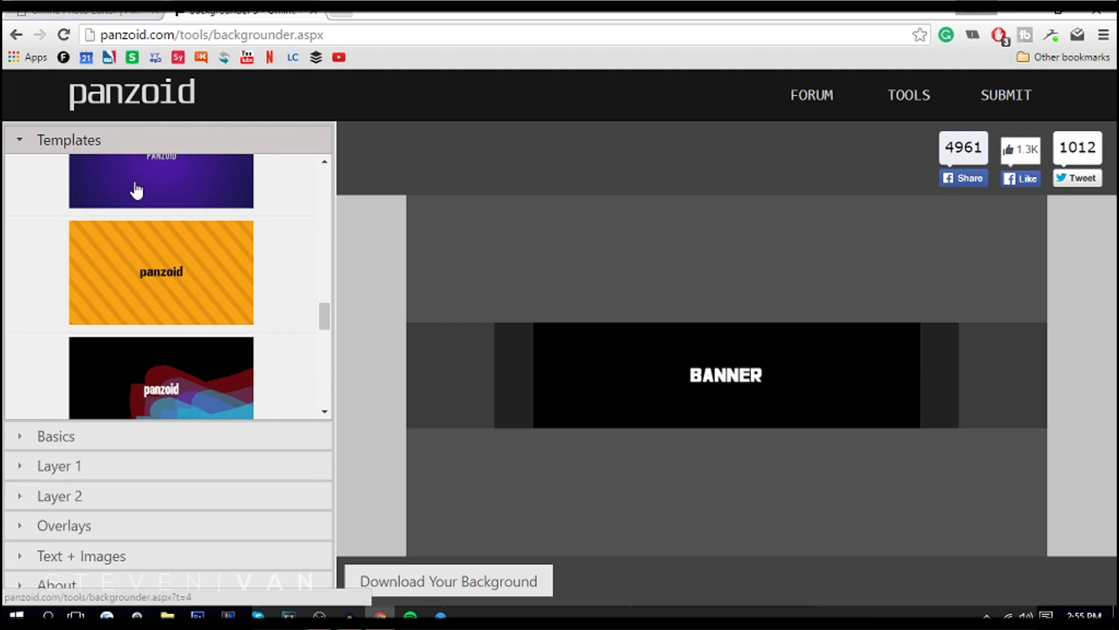
left_click(163, 184)
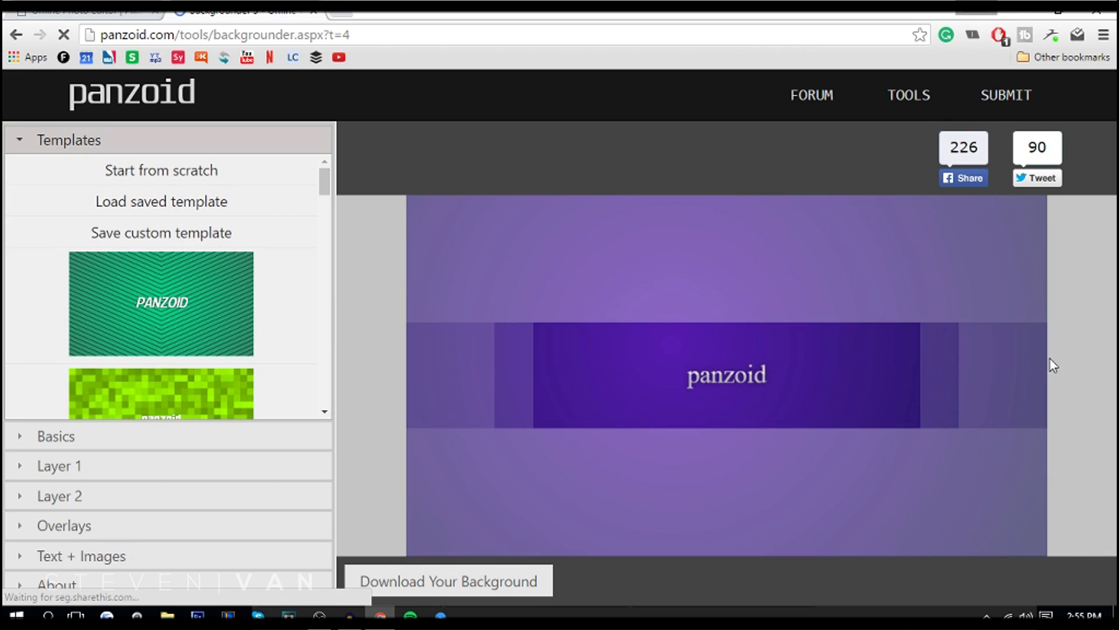
left_click(81, 555)
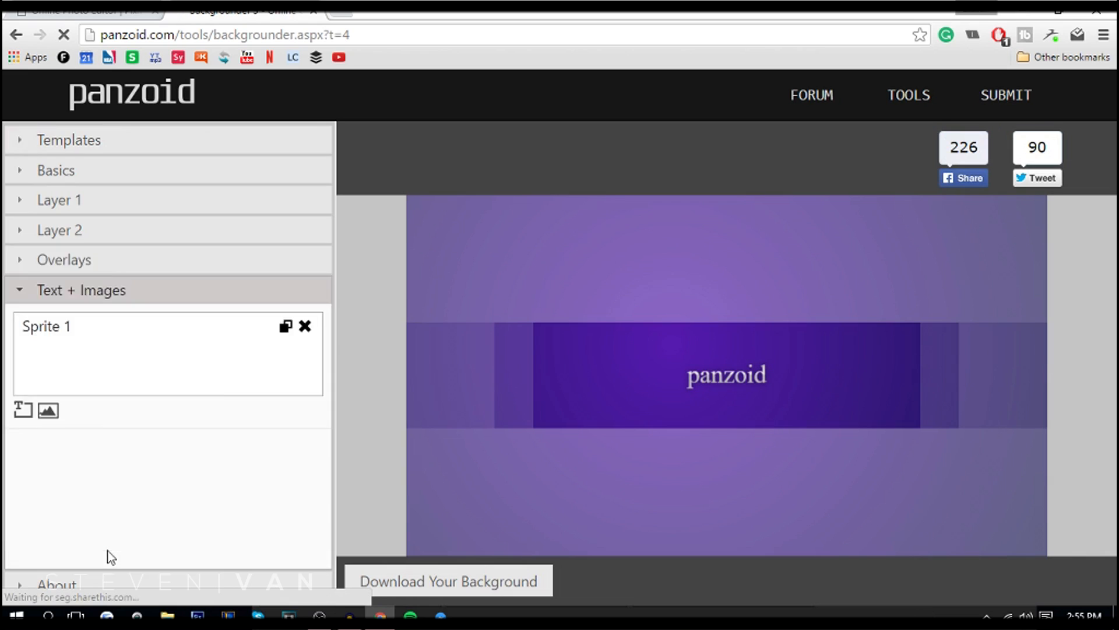
Set the template's fade-out overlay to radial from top, then radial from center.
left_click(63, 259)
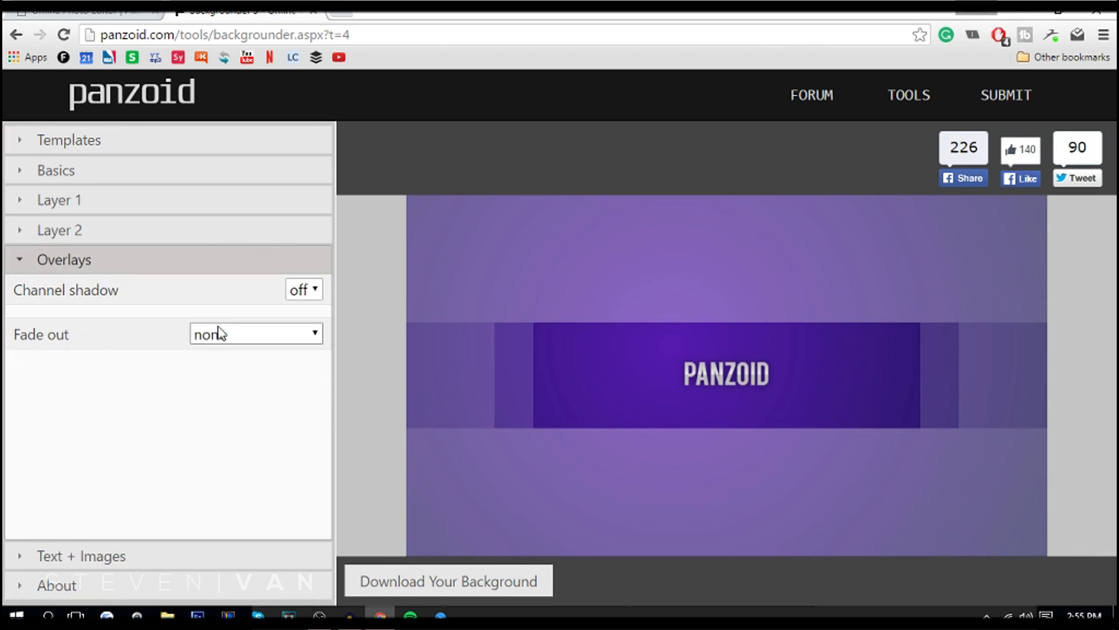
left_click(257, 334)
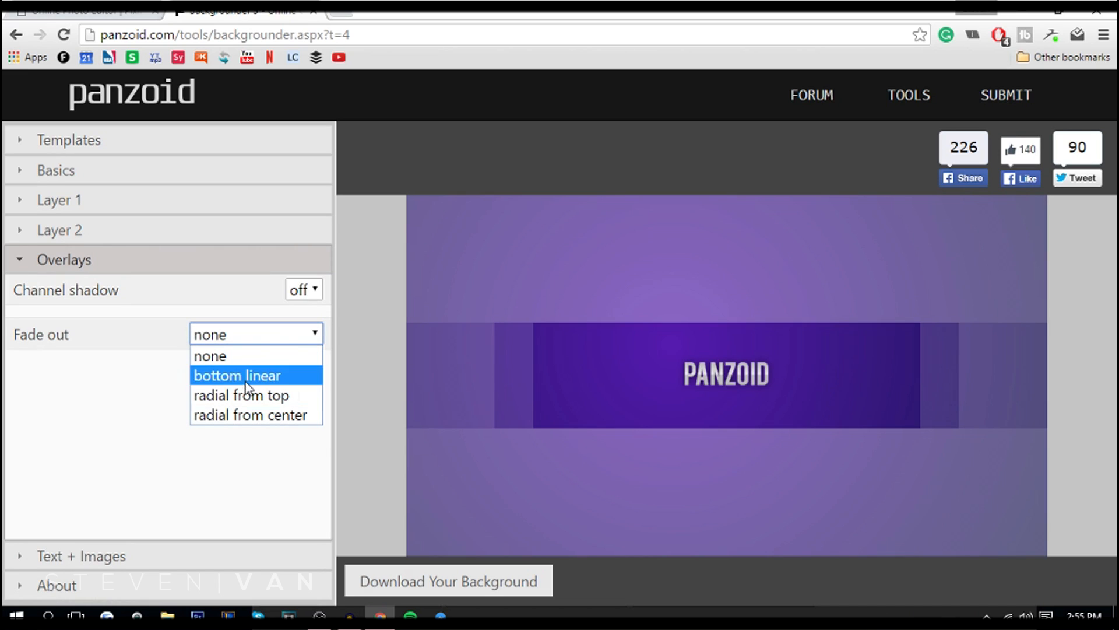
left_click(240, 396)
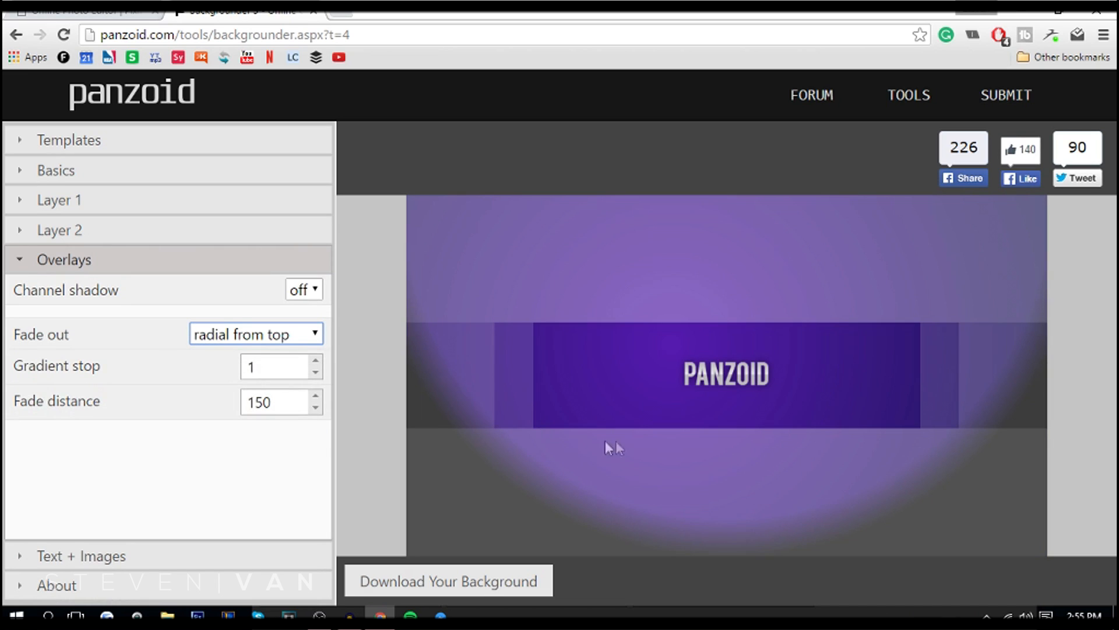
left_click(257, 333)
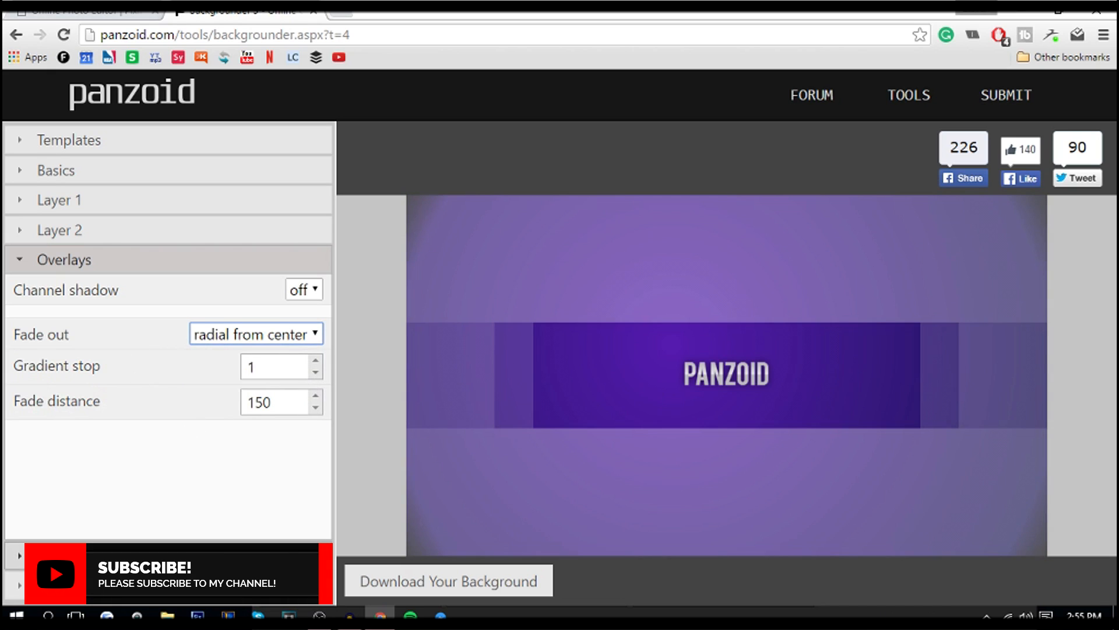
Render the purple banner and download it as backgrounder.png.
left_click(448, 580)
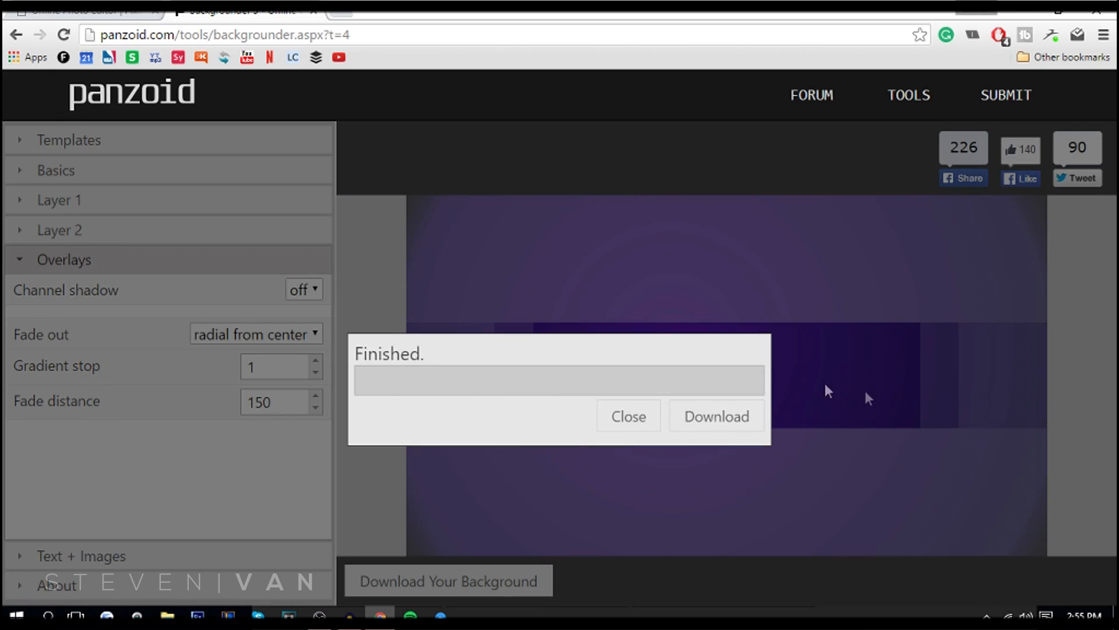
left_click(716, 416)
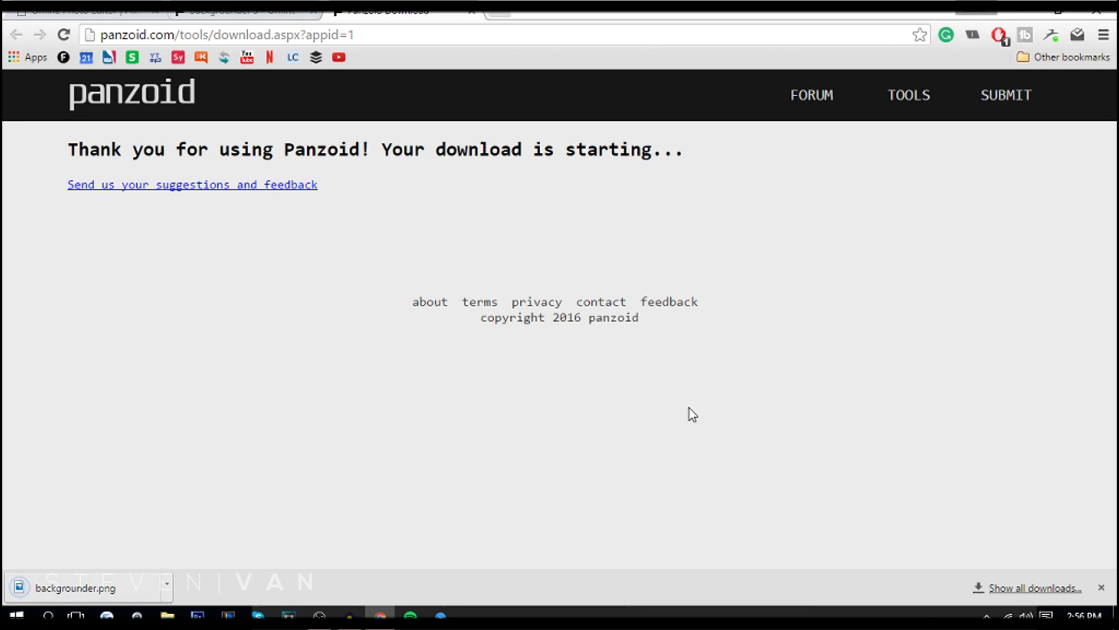
mouse_move(653, 391)
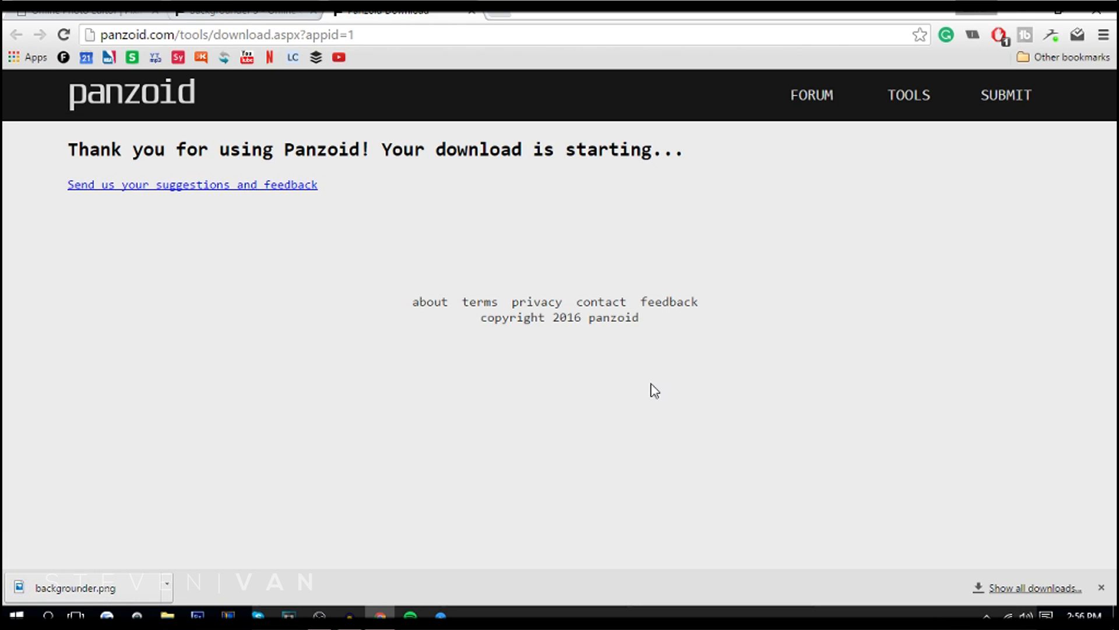